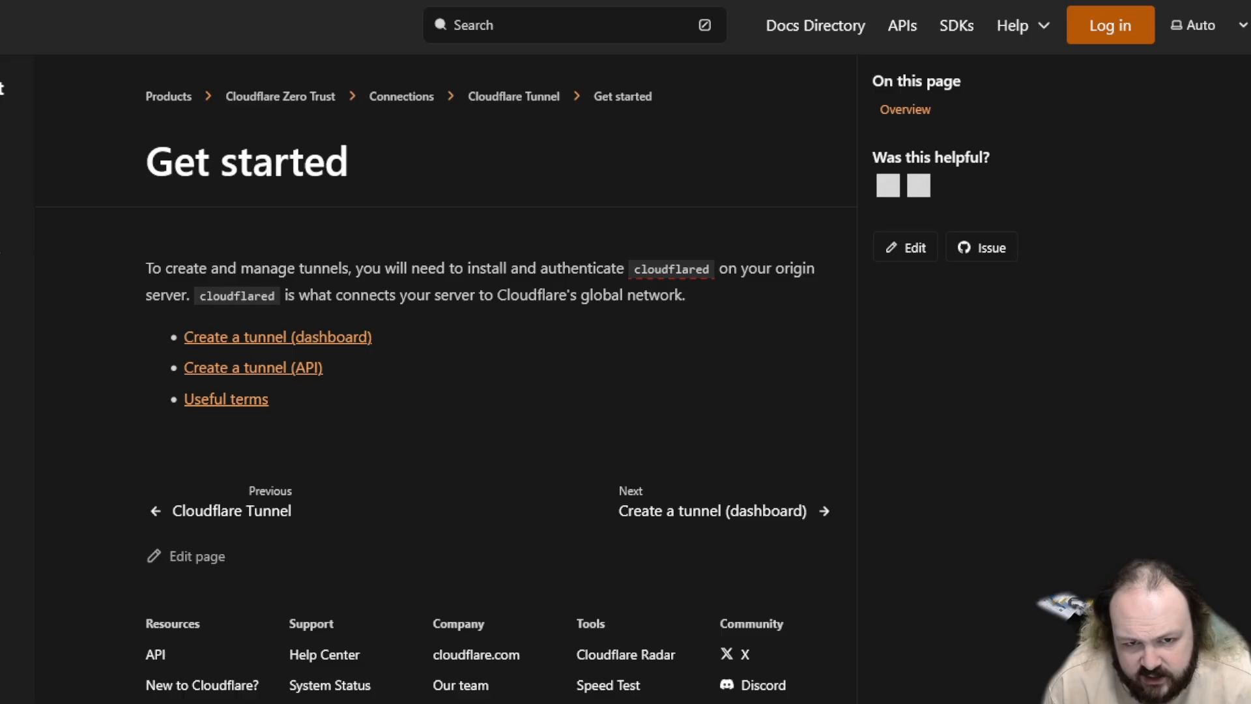
pyautogui.moveTo(468, 309)
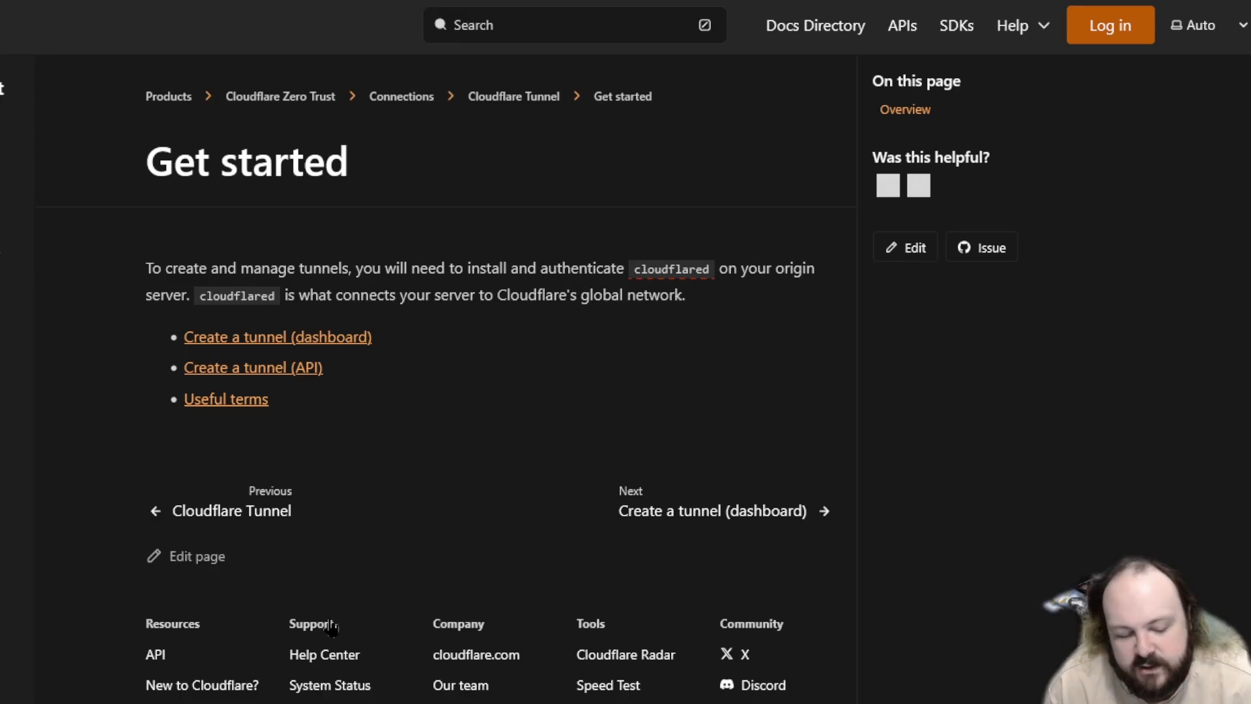
pyautogui.moveTo(853, 347)
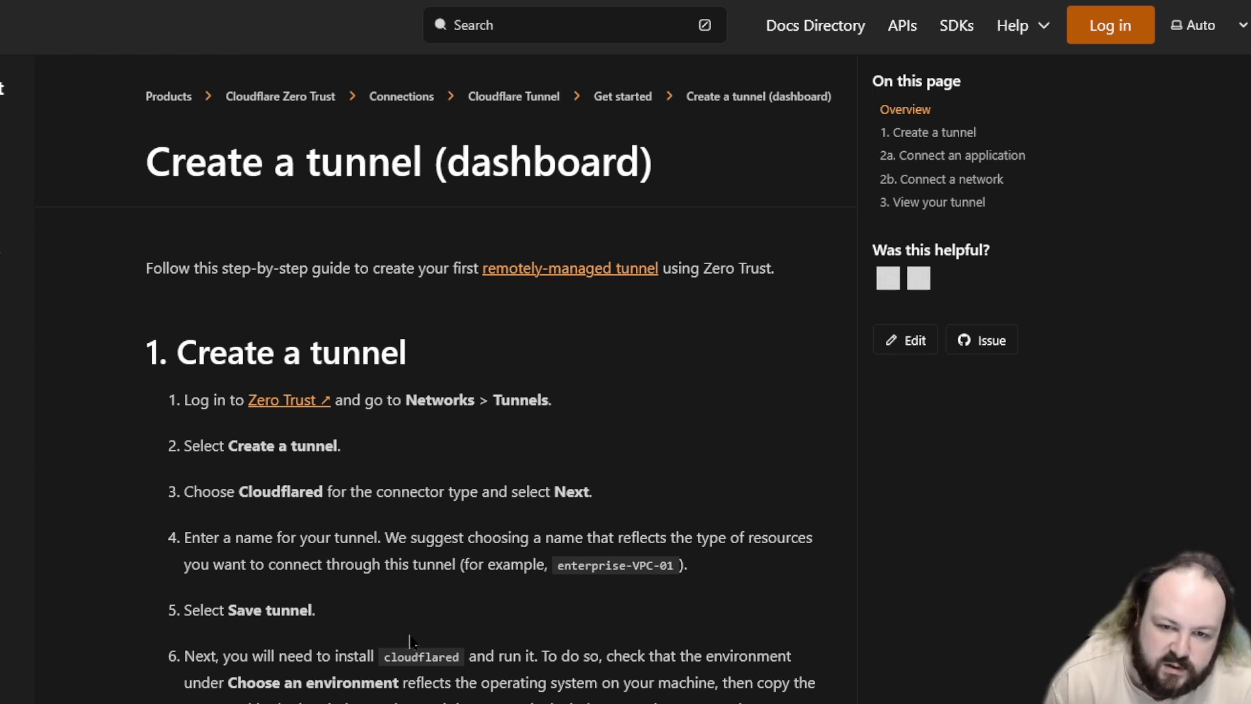
# - Scroll through the dashboard tunnel-creation guide, then go to the Zero Trust dashboard
pyautogui.scroll(-3)
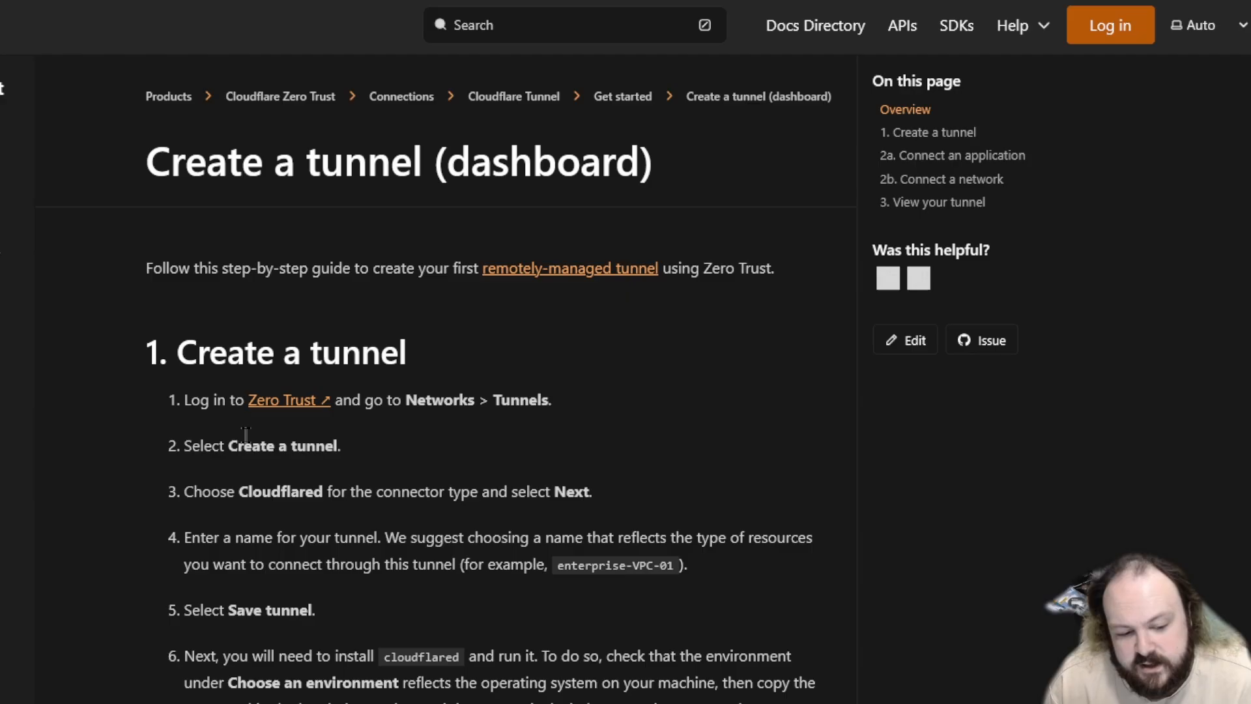
pyautogui.click(280, 399)
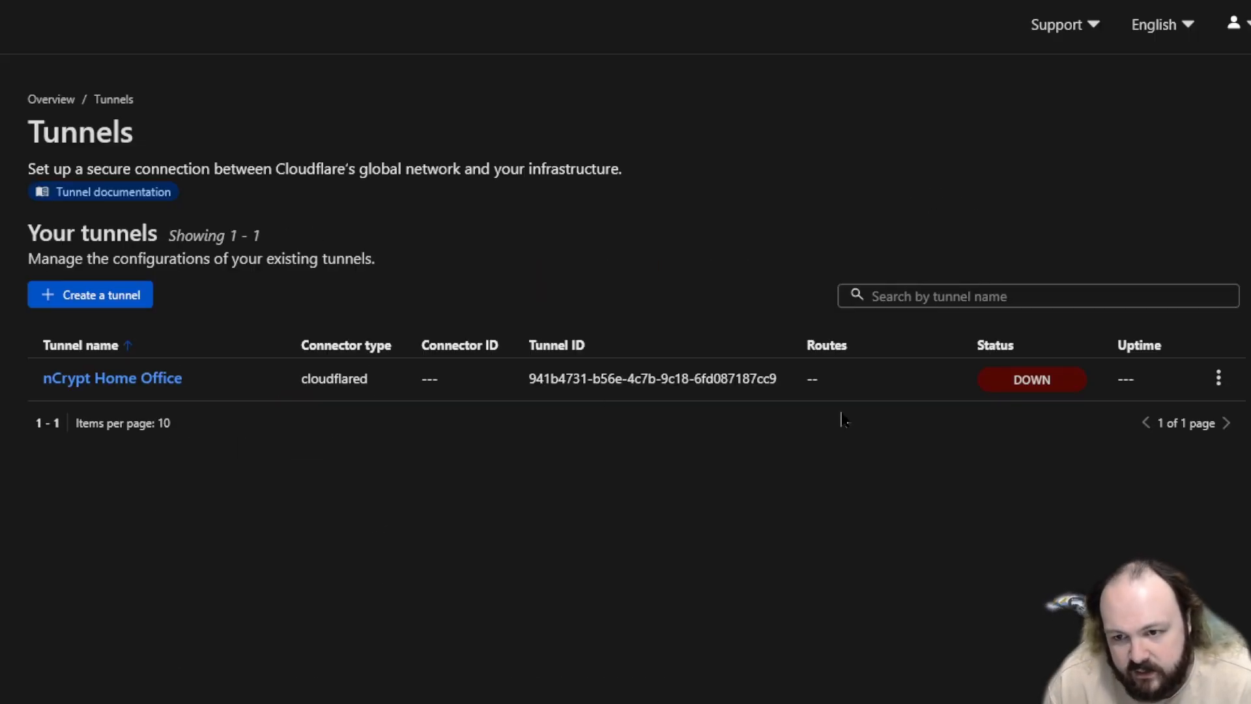
pyautogui.moveTo(498, 575)
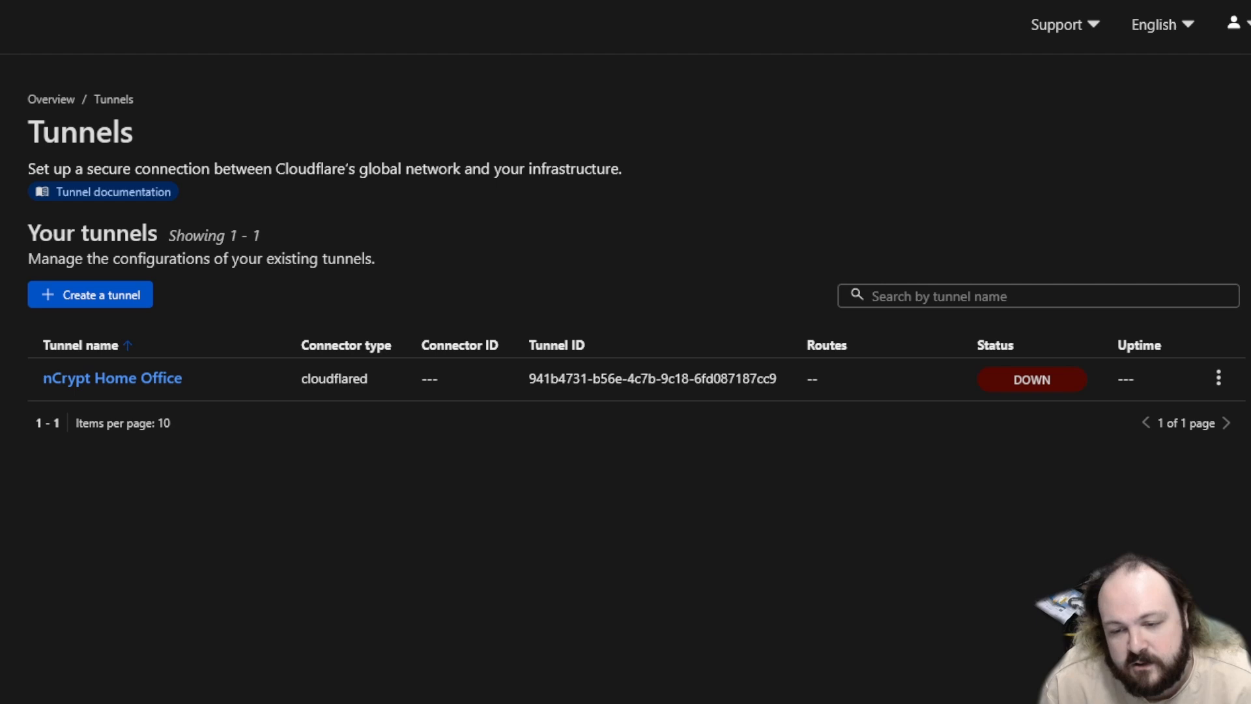
pyautogui.moveTo(878, 560)
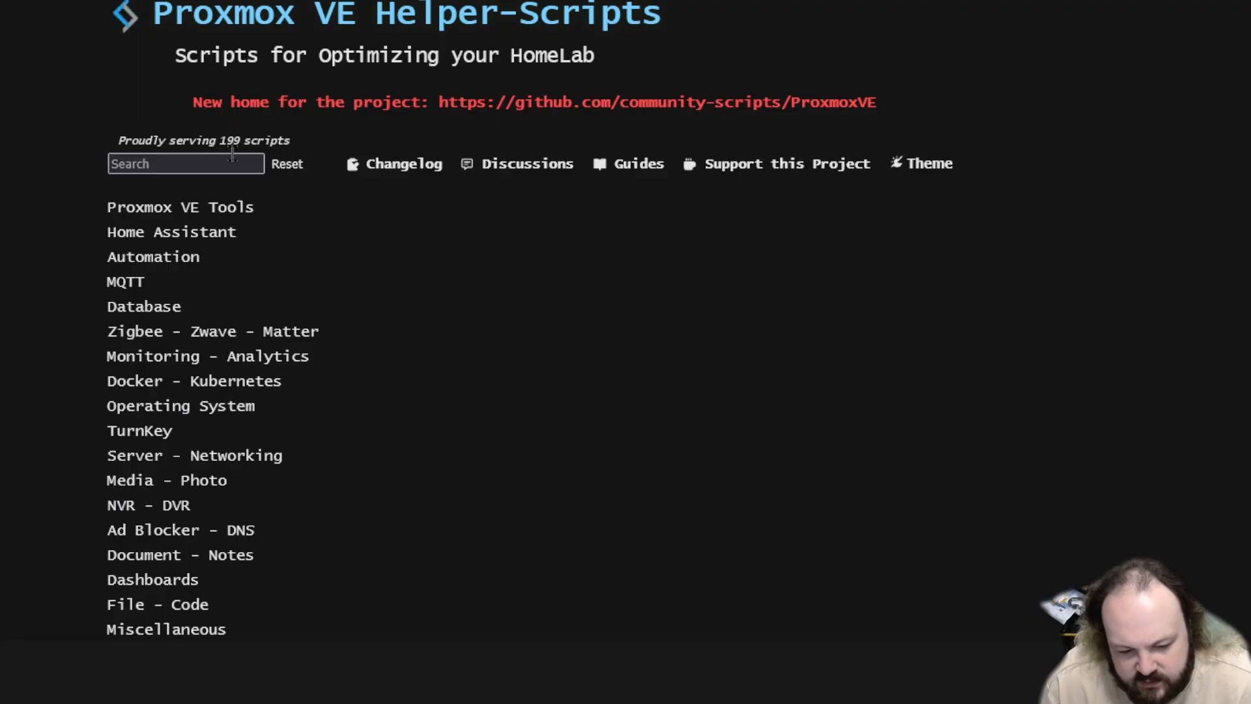
# - Search Proxmox VE Helper-Scripts for 'cloudf' to find the Cloudflared LXC script
pyautogui.write('cloudf')
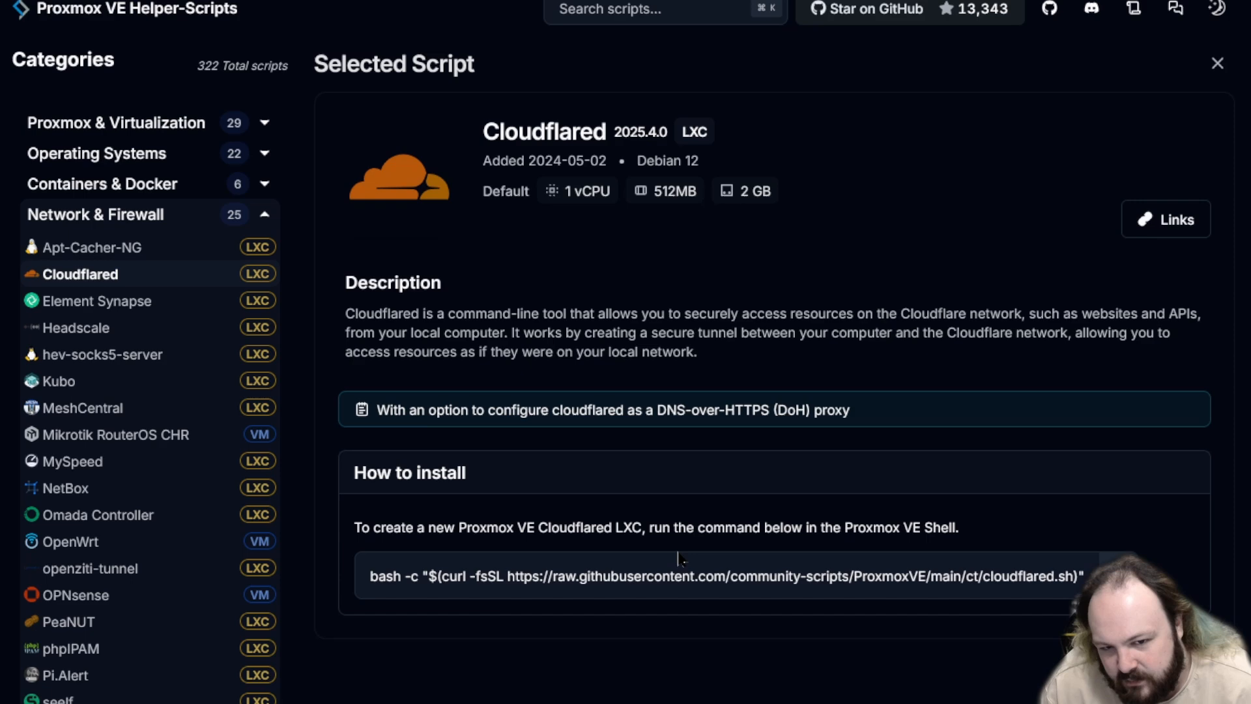
pyautogui.moveTo(930, 526)
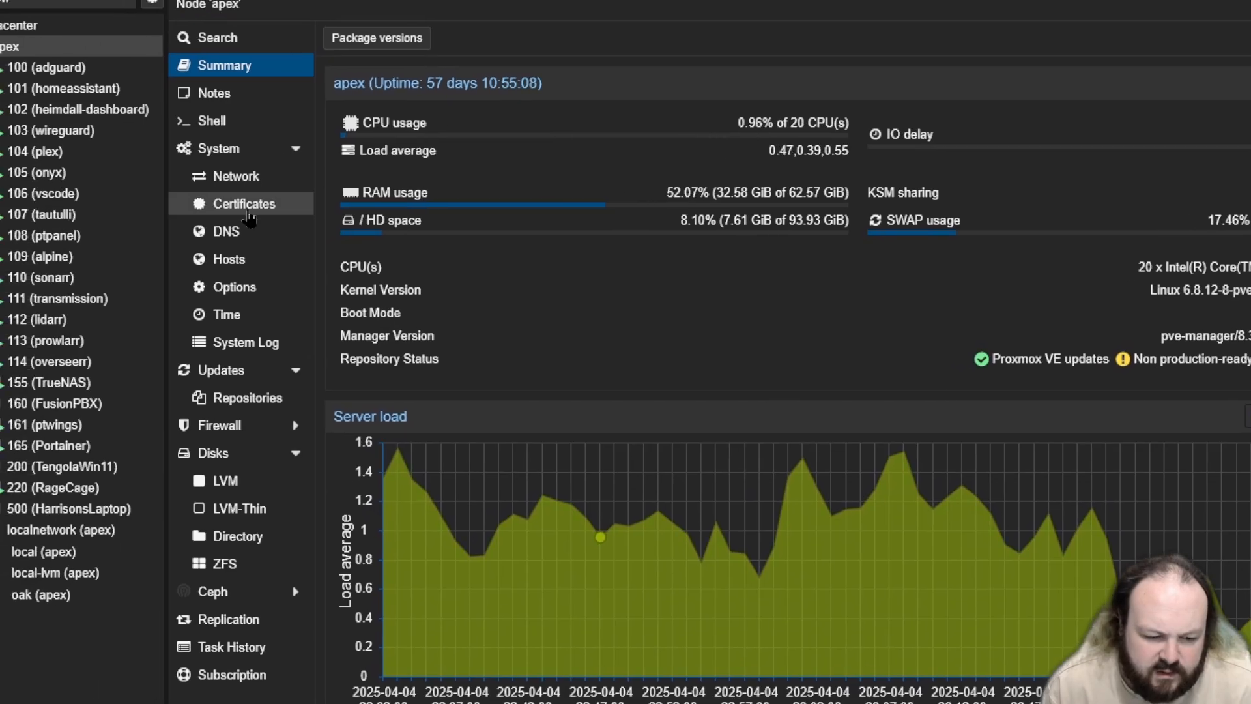
# - Run the pasted Cloudflared install command in the apex node's shell
pyautogui.click(212, 121)
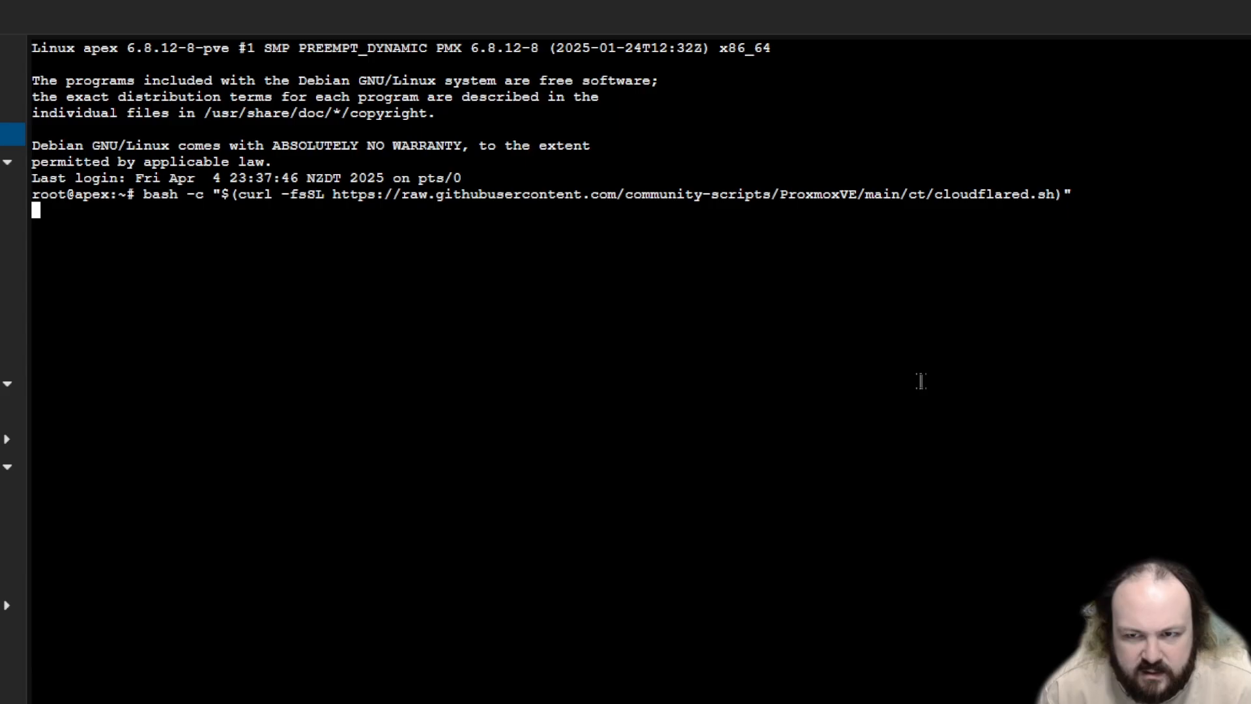
pyautogui.press('Return')
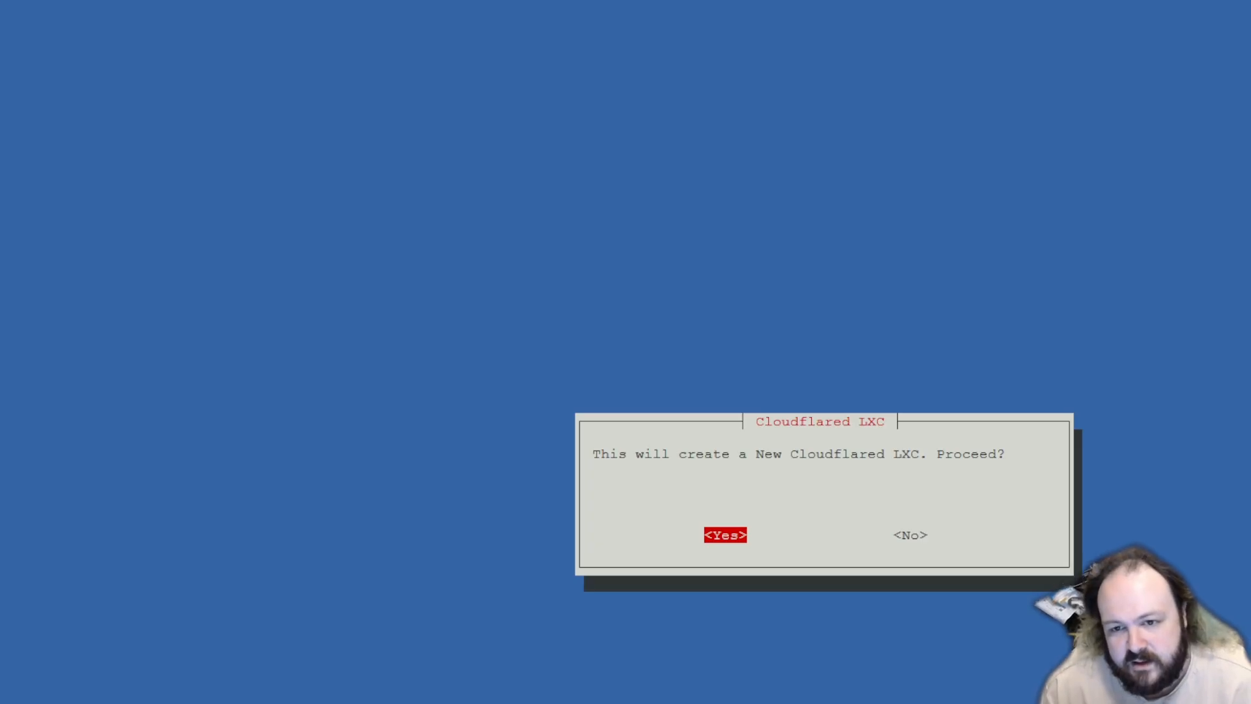
# - Create the Cloudflared LXC with template storage 'local' and container storage 'local-lvm'
pyautogui.click(725, 534)
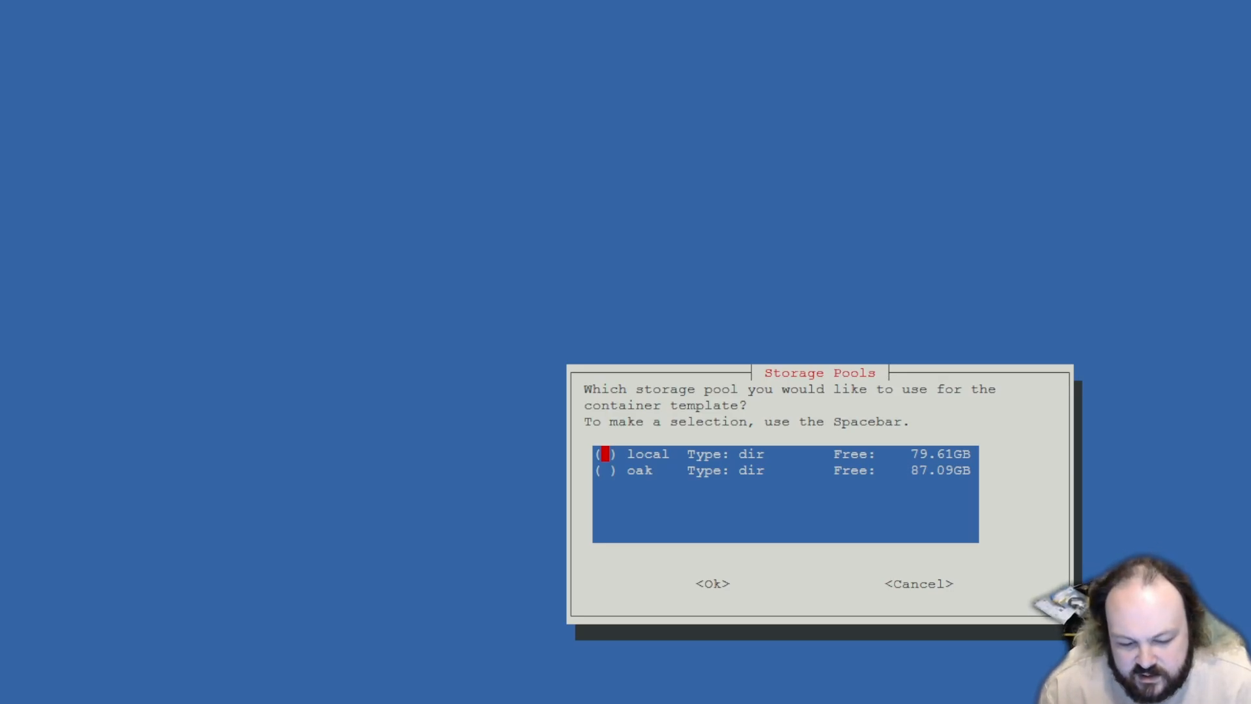
pyautogui.press('space')
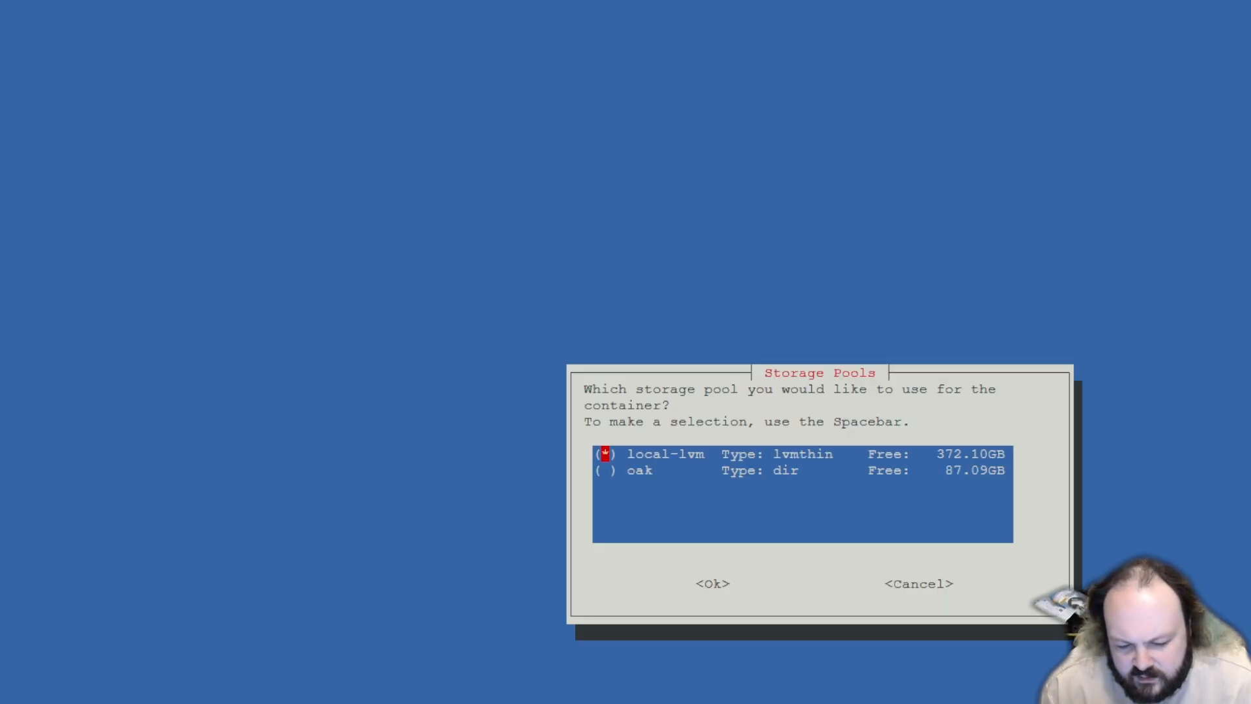
pyautogui.click(712, 583)
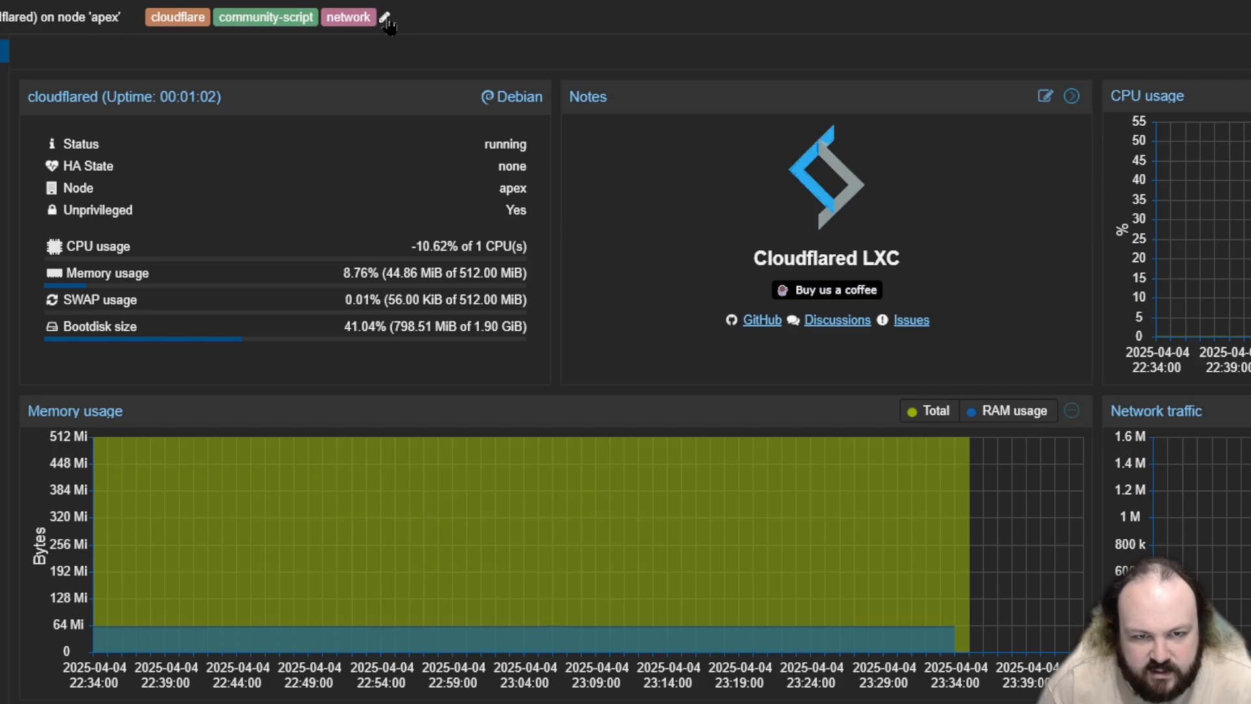
# - Delete the cloudflare, community-script and network tags from the cloudflared container
pyautogui.click(384, 17)
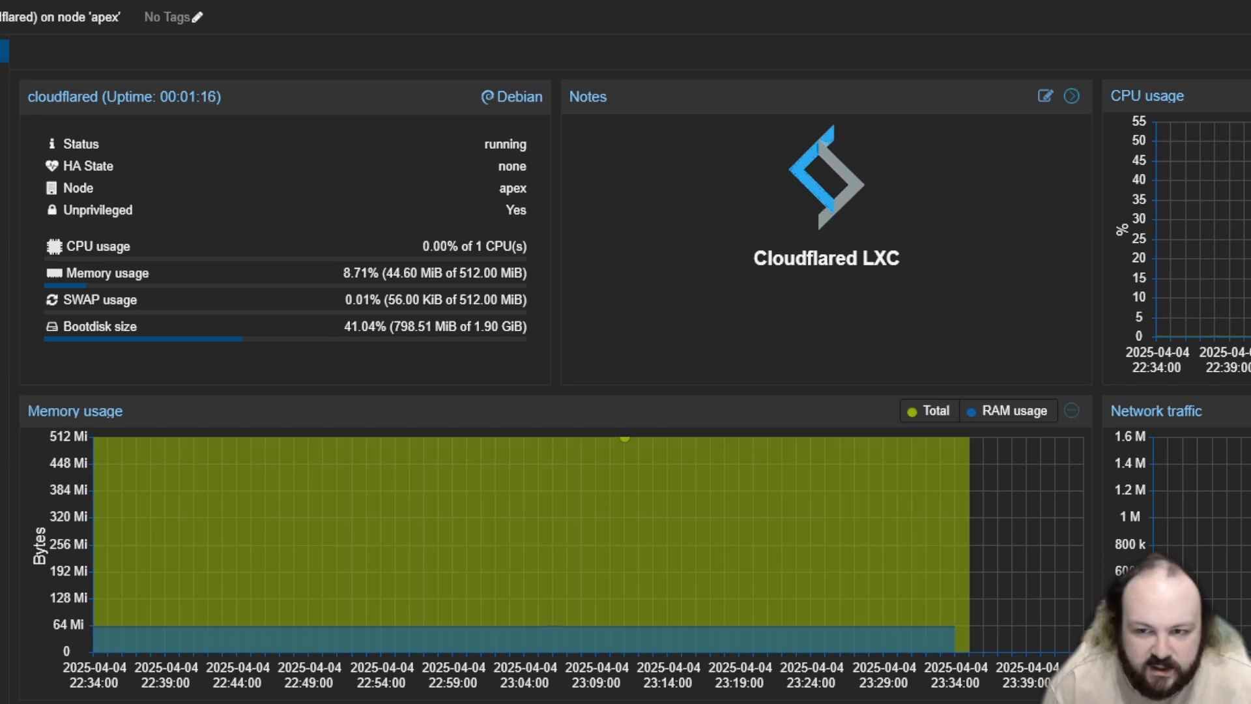
pyautogui.moveTo(164, 439)
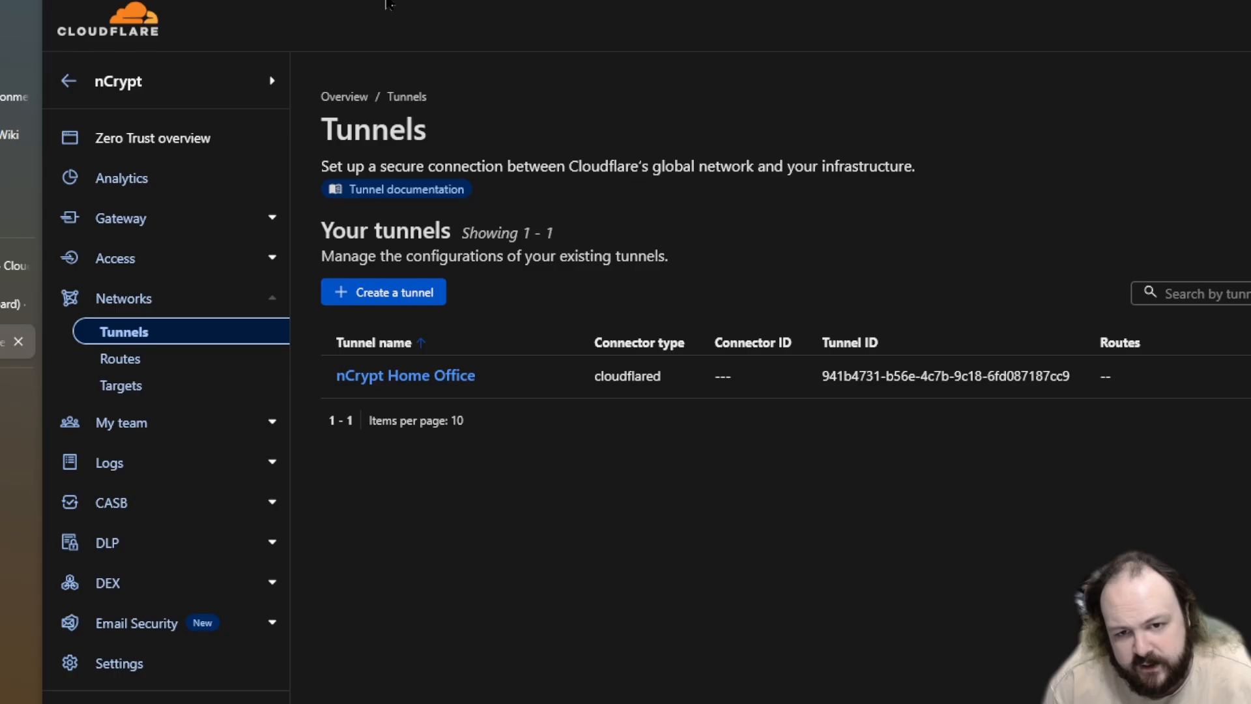
# - Start a Cloudflared tunnel named 'nCrypt Home Office', then back out to the tunnels list
pyautogui.click(383, 291)
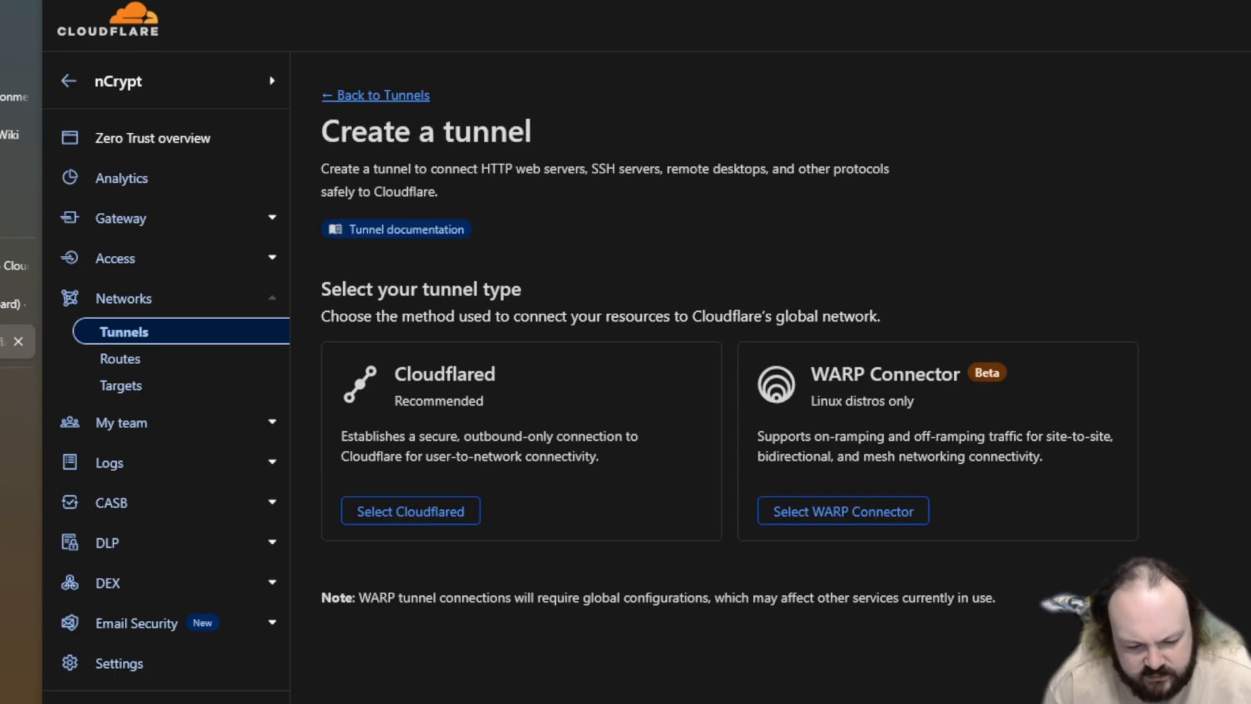
pyautogui.click(409, 511)
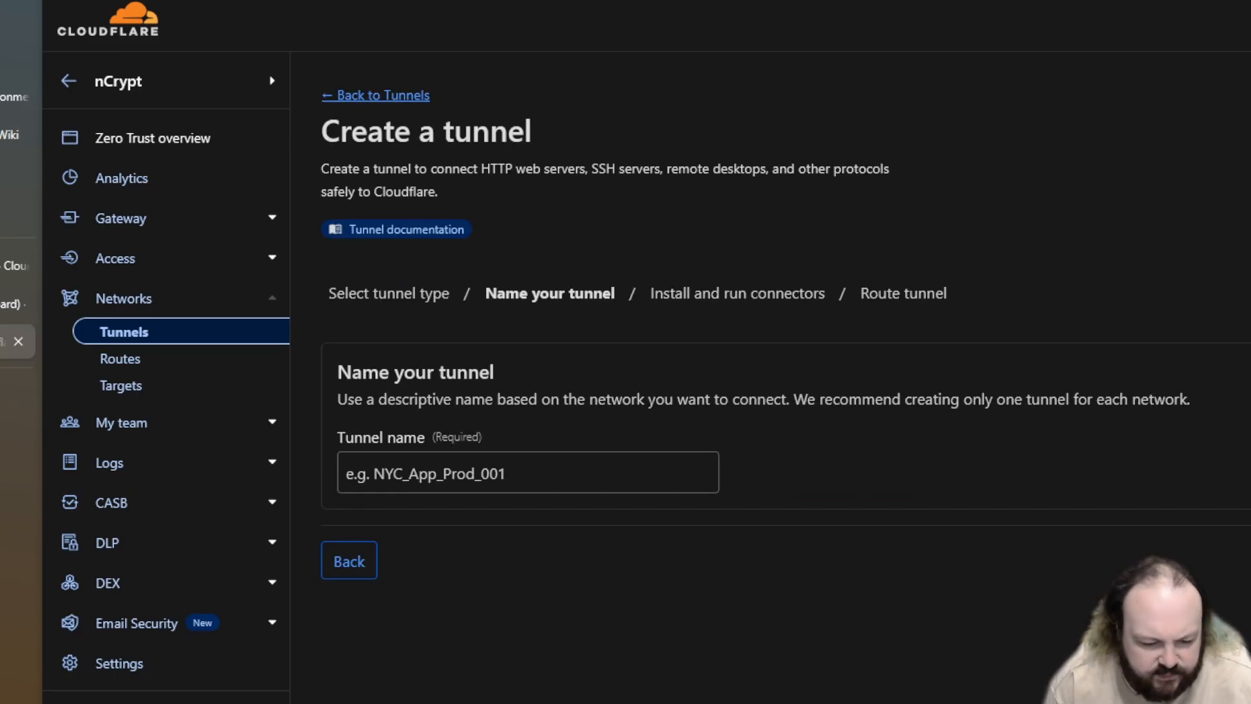
pyautogui.write('n')
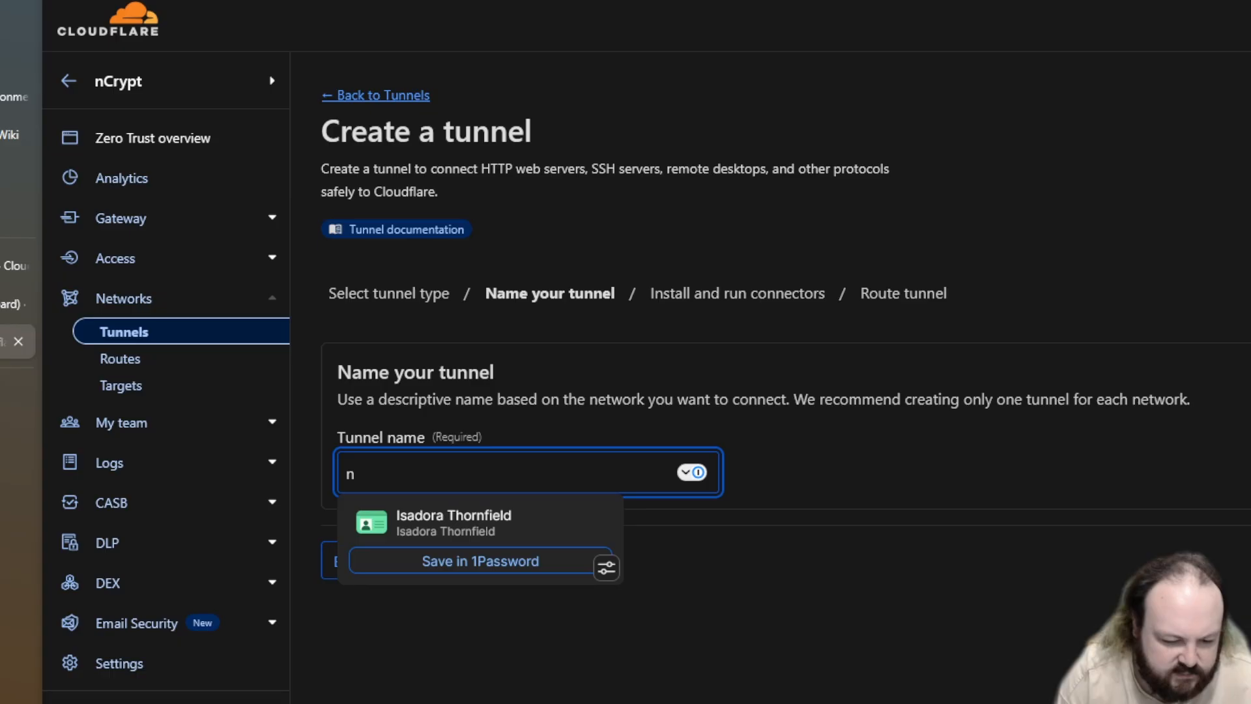
pyautogui.write('Crypt Ho')
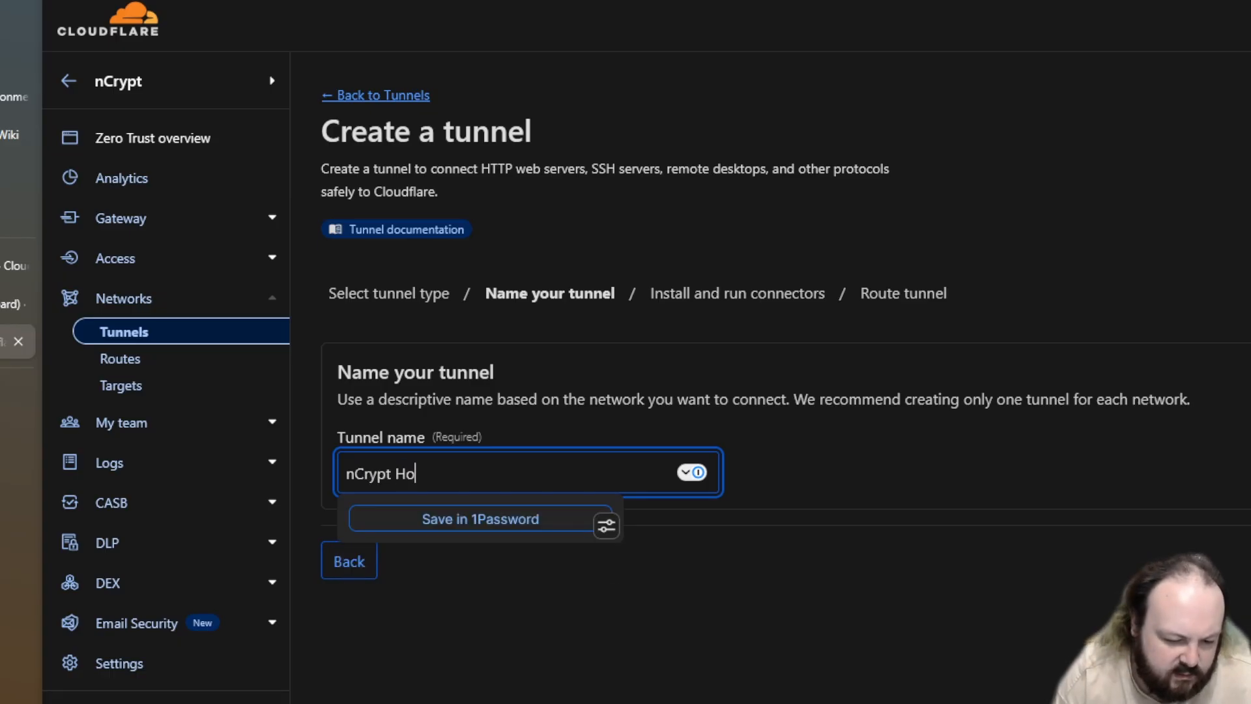
pyautogui.write('me Office')
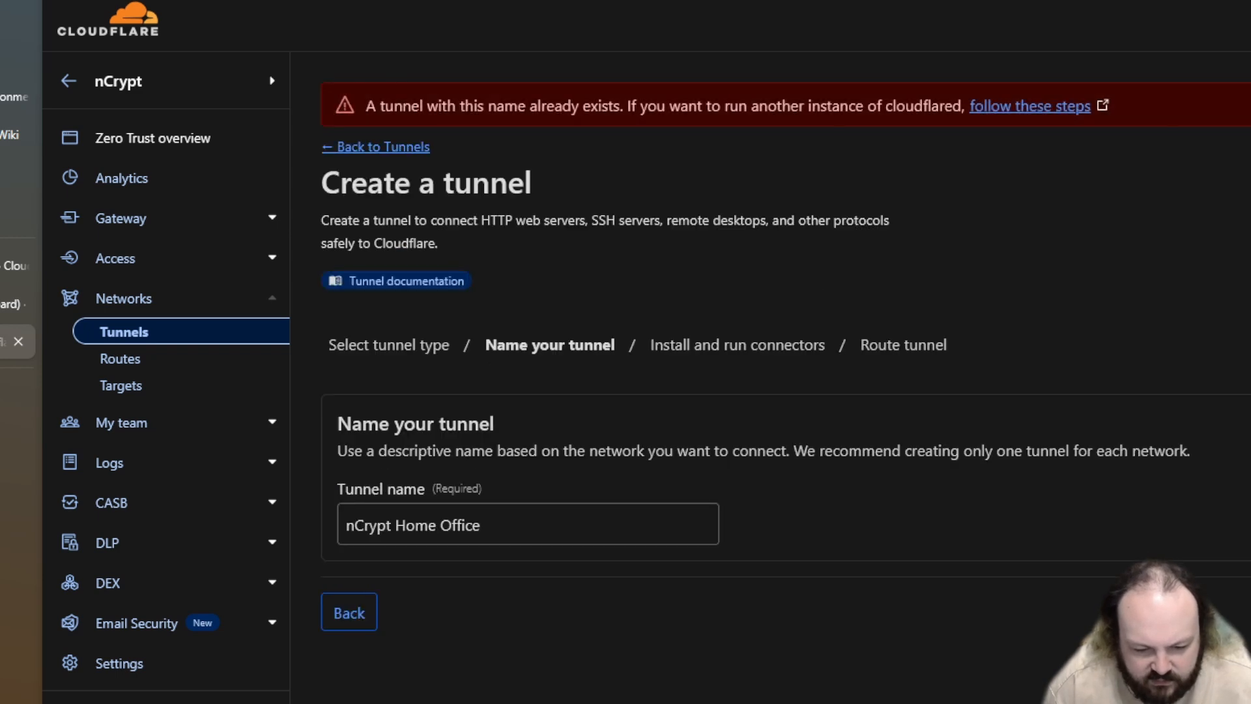
pyautogui.click(348, 612)
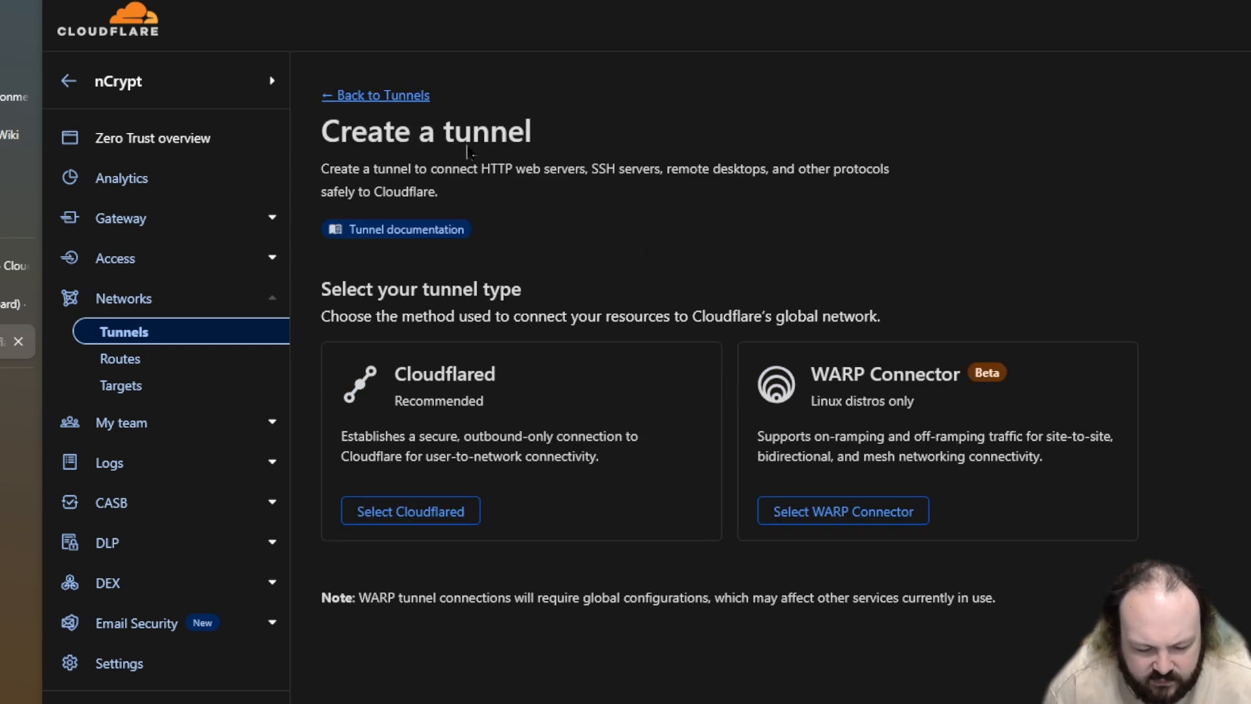
pyautogui.click(375, 95)
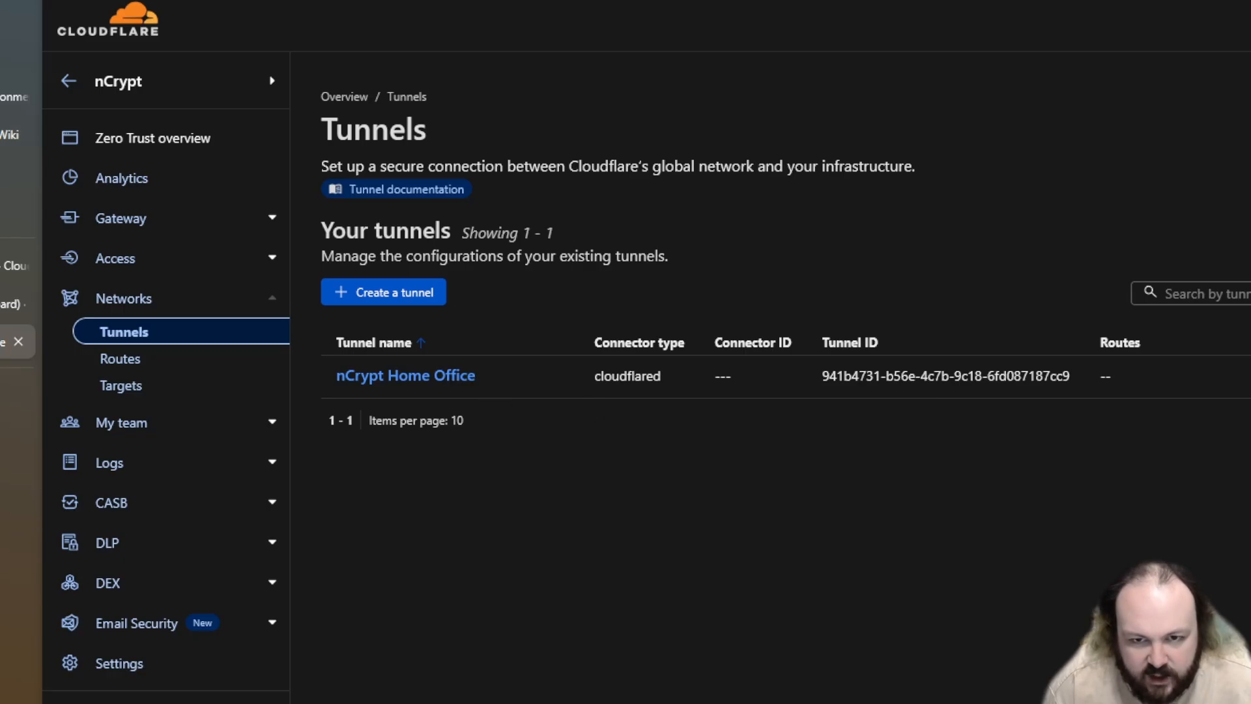
pyautogui.moveTo(415, 626)
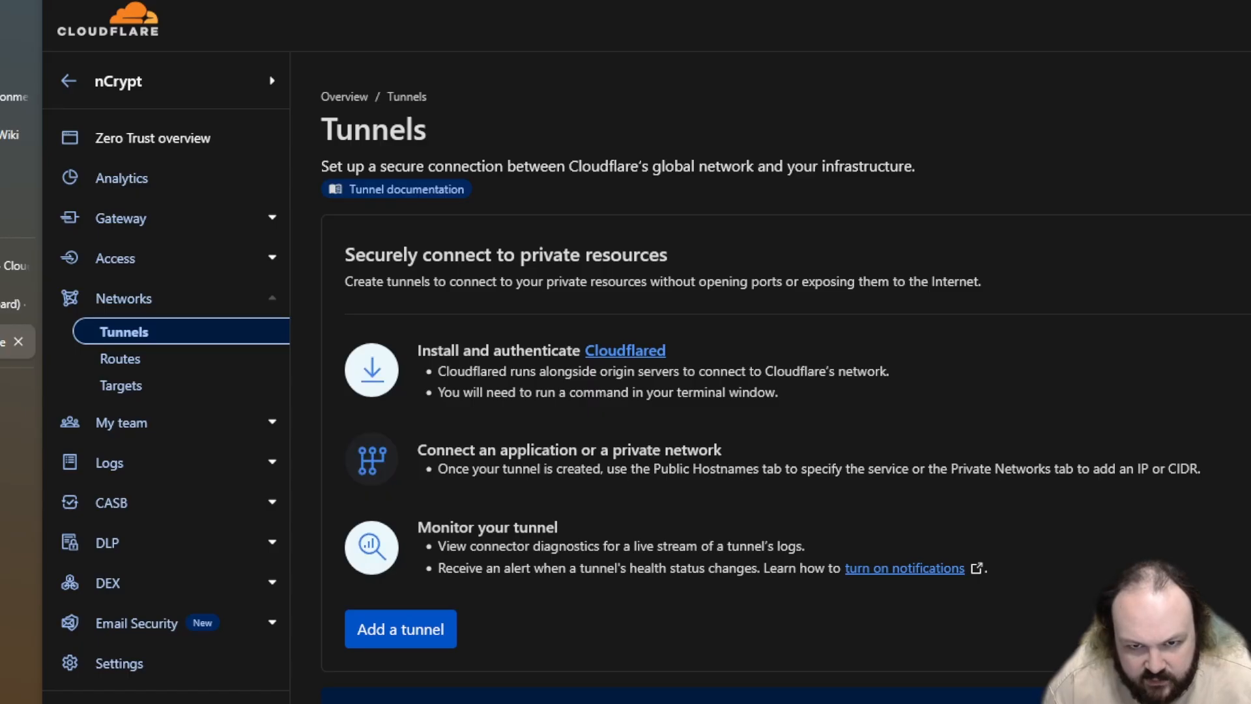
# - Start a new Cloudflared tunnel again and name it 'nCrypt Home Office'
pyautogui.click(399, 629)
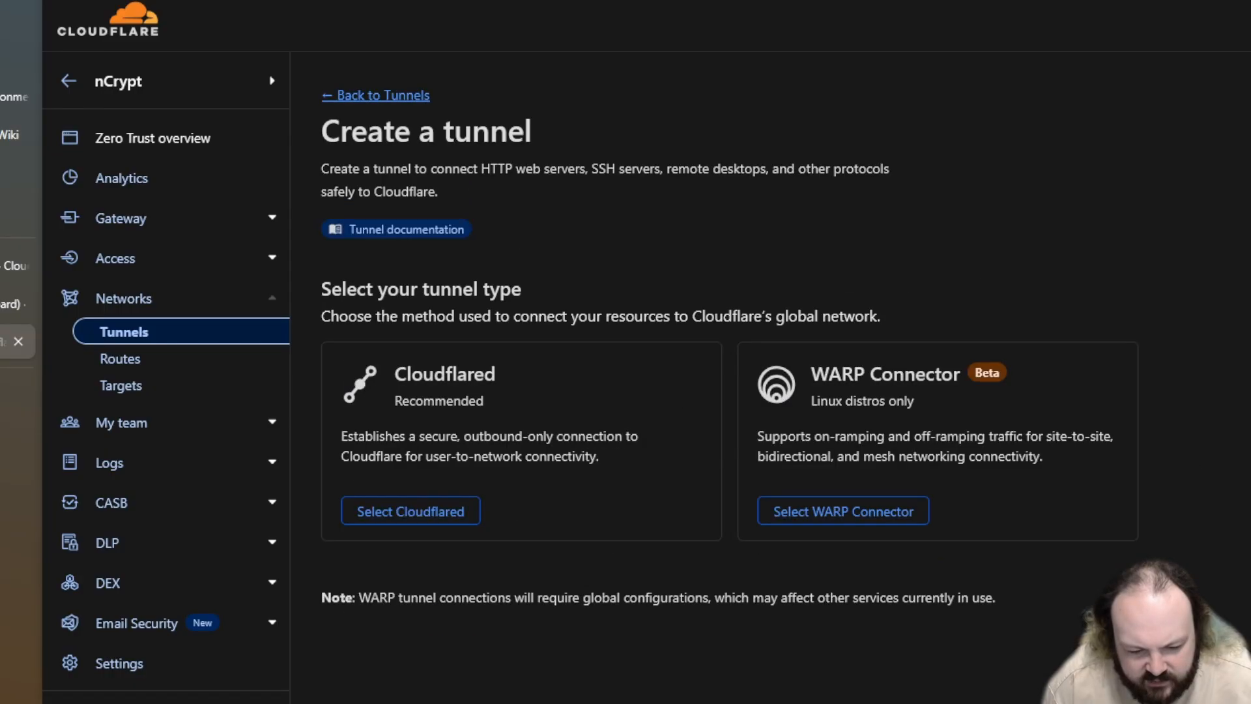
pyautogui.click(409, 511)
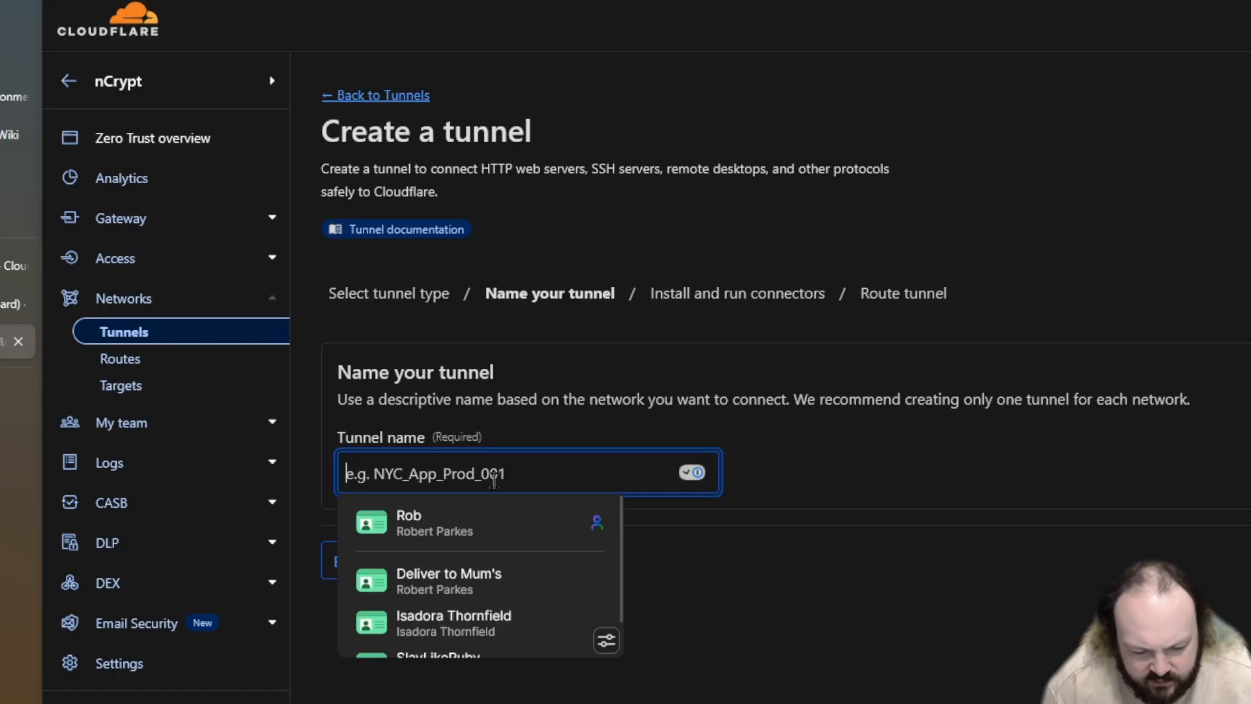
pyautogui.write('nCrypt Home')
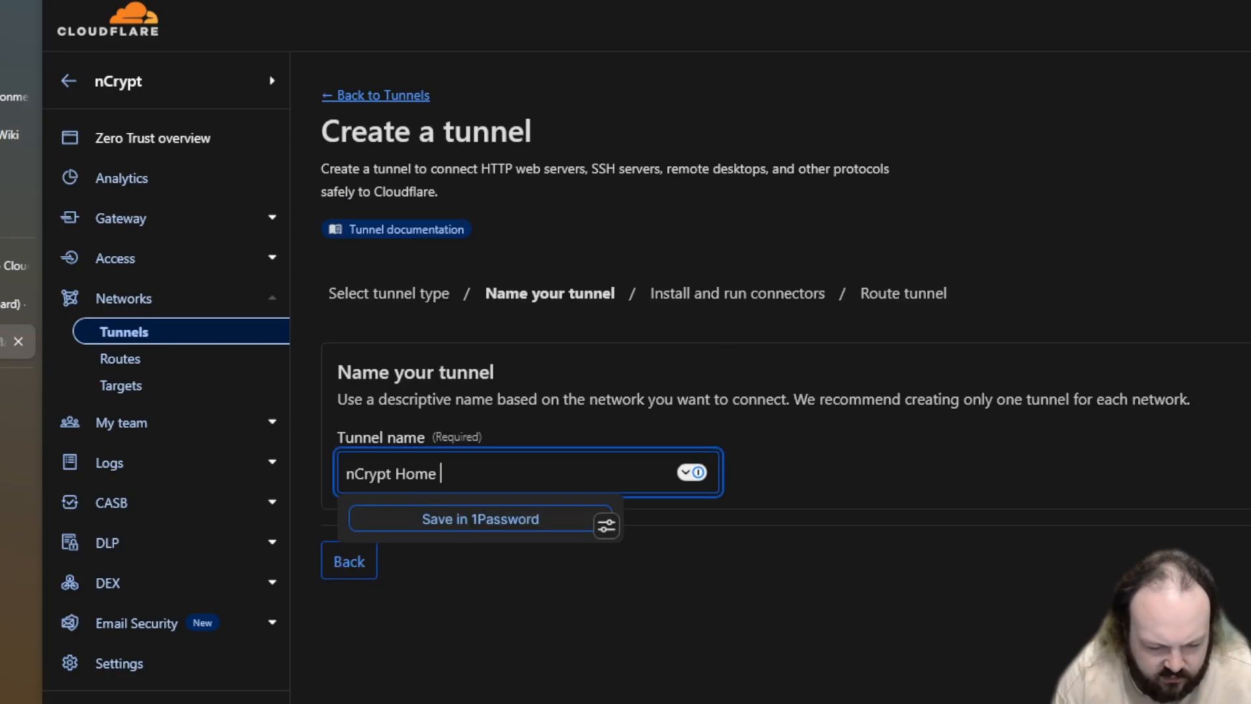
pyautogui.write('Office')
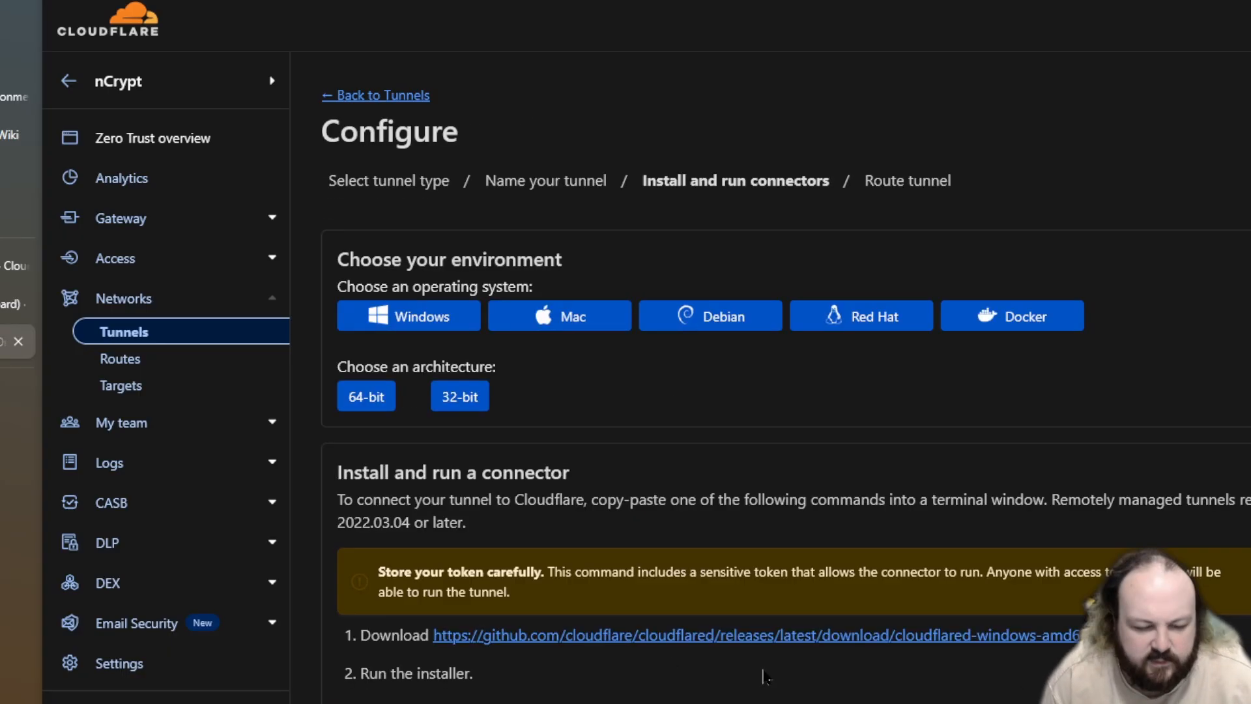
pyautogui.moveTo(815, 490)
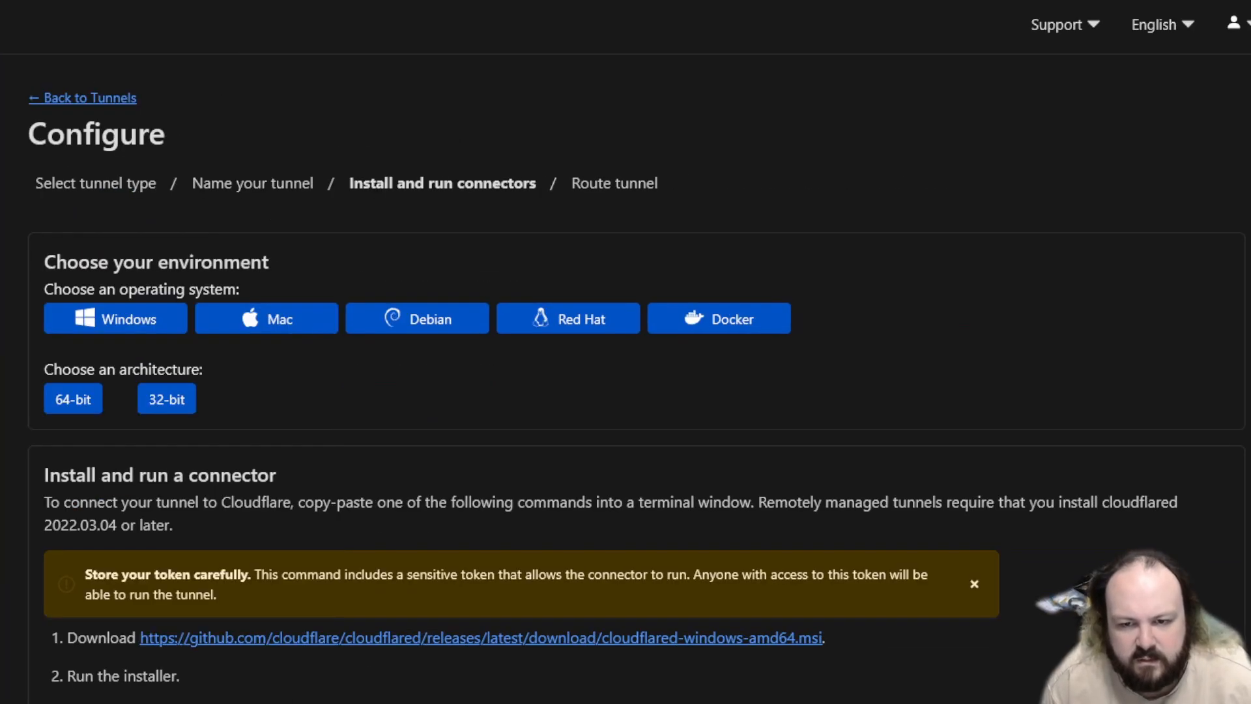
# - Select Debian and copy the cloudflared connector install command with its token
pyautogui.scroll(-3)
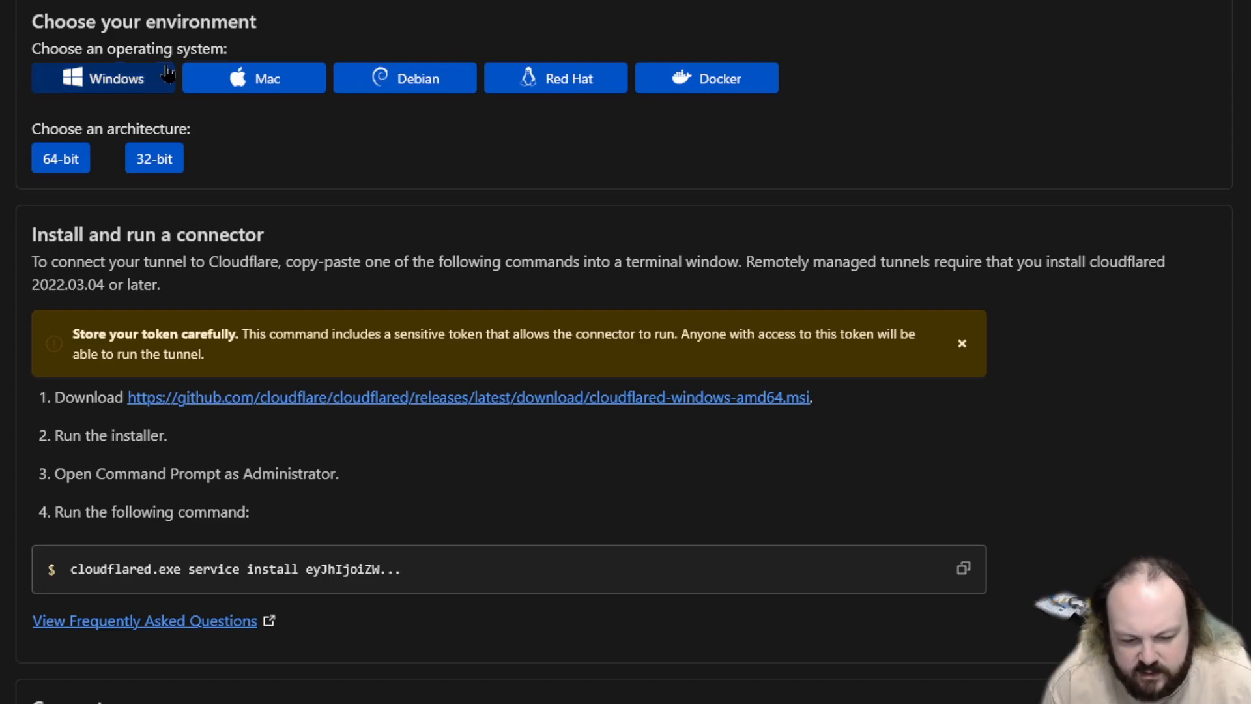
pyautogui.click(405, 78)
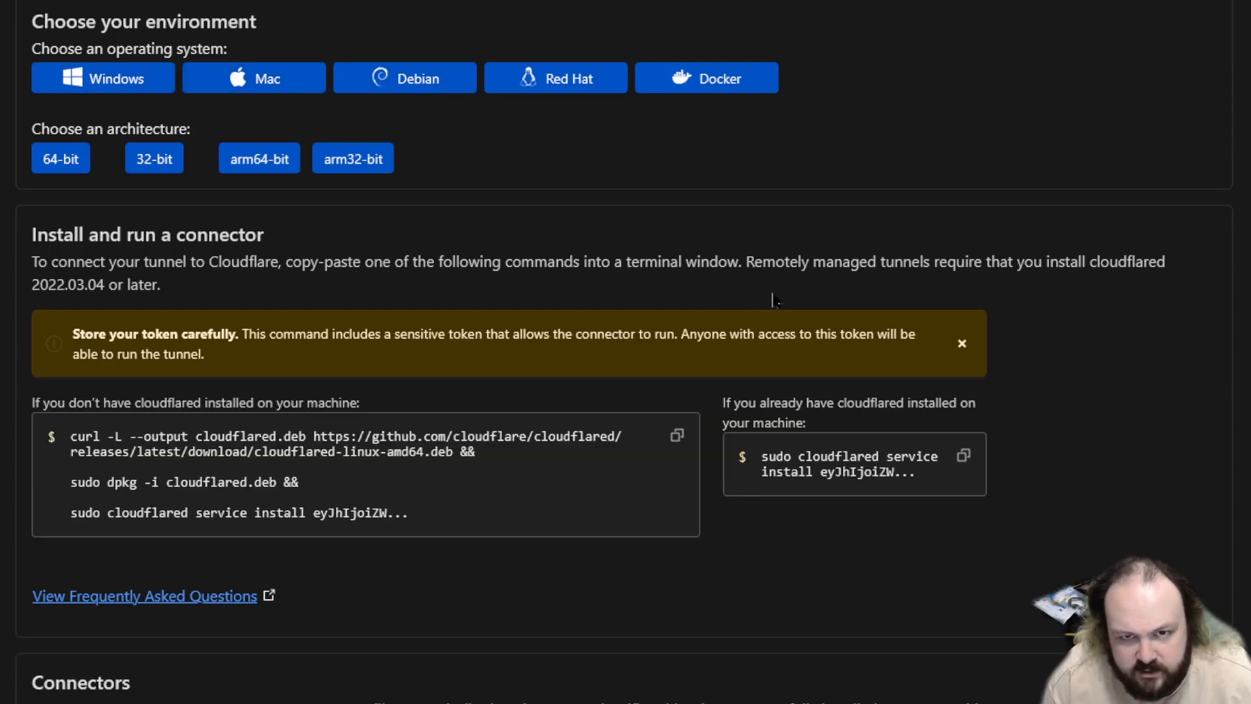
pyautogui.moveTo(179, 463)
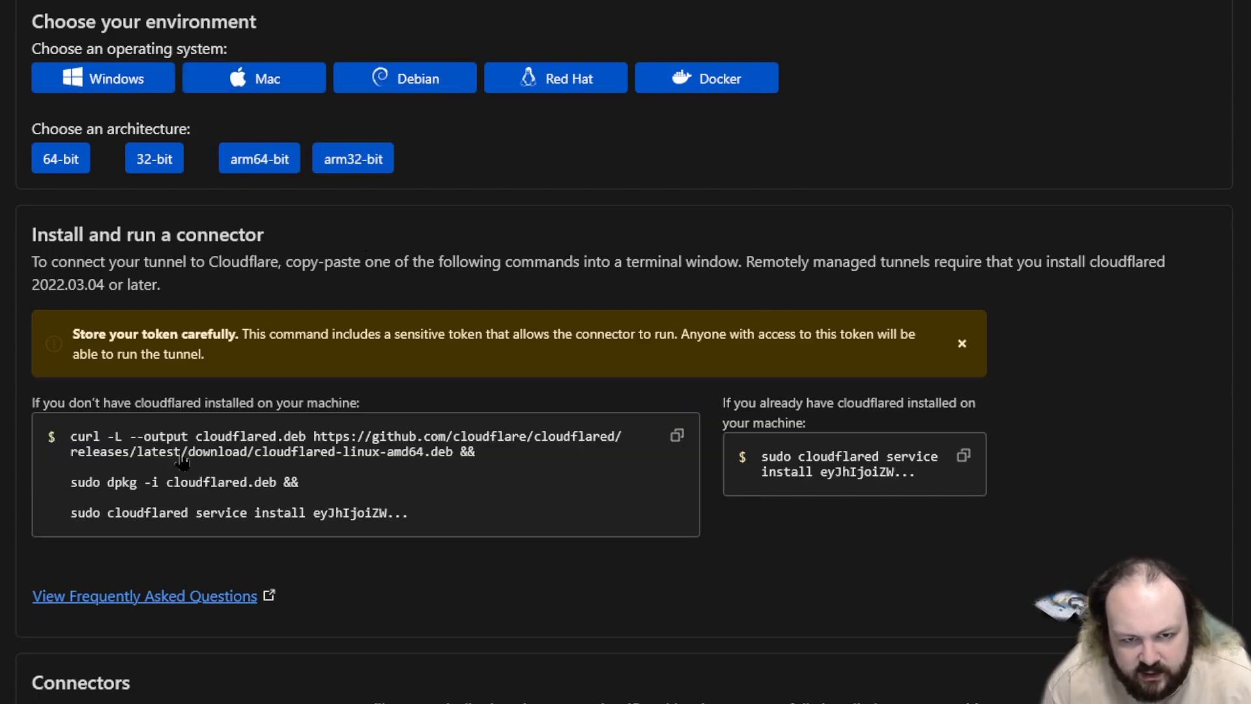
pyautogui.moveTo(505, 453)
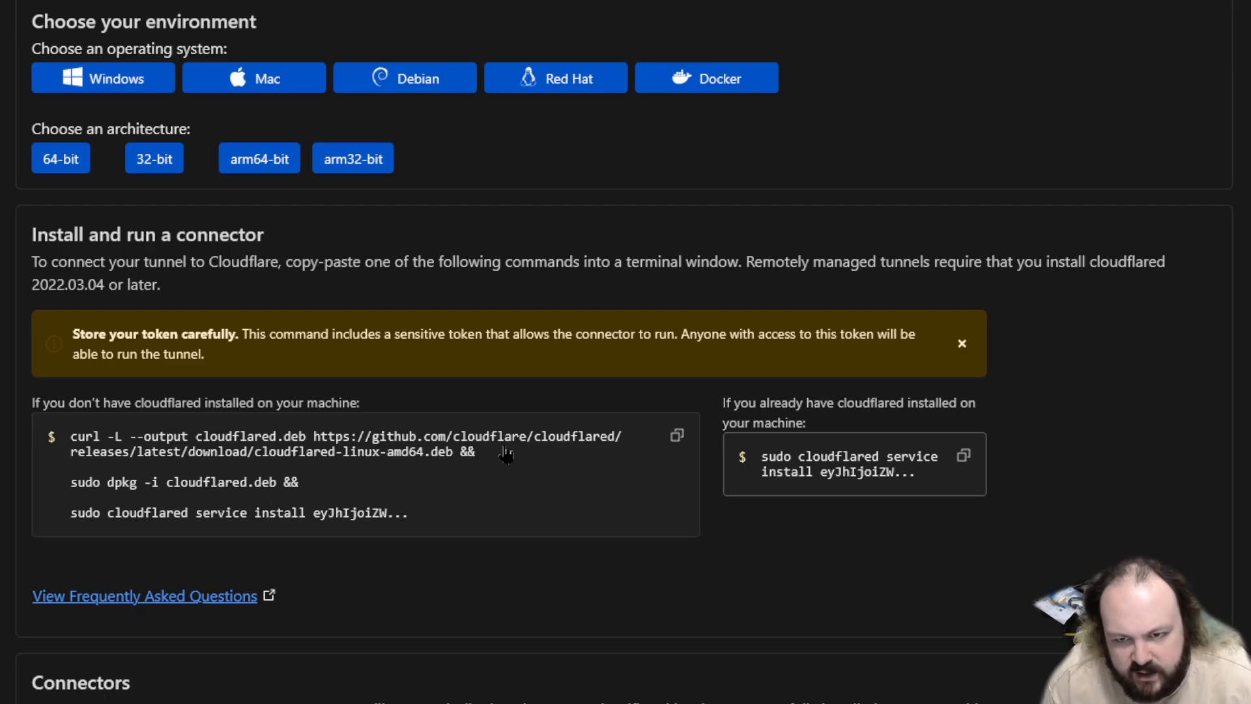
pyautogui.click(964, 455)
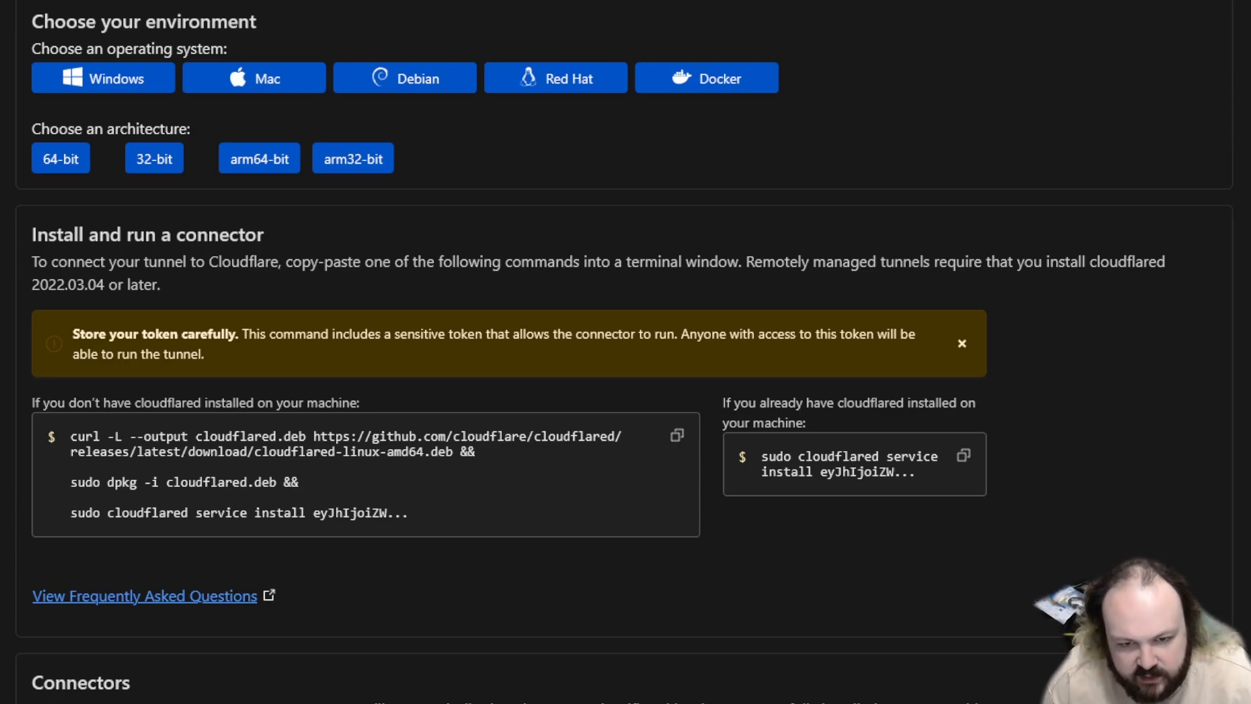
# - Scroll to Connectors and verify the connector reads Connected, version 2025.4.0
pyautogui.scroll(-3)
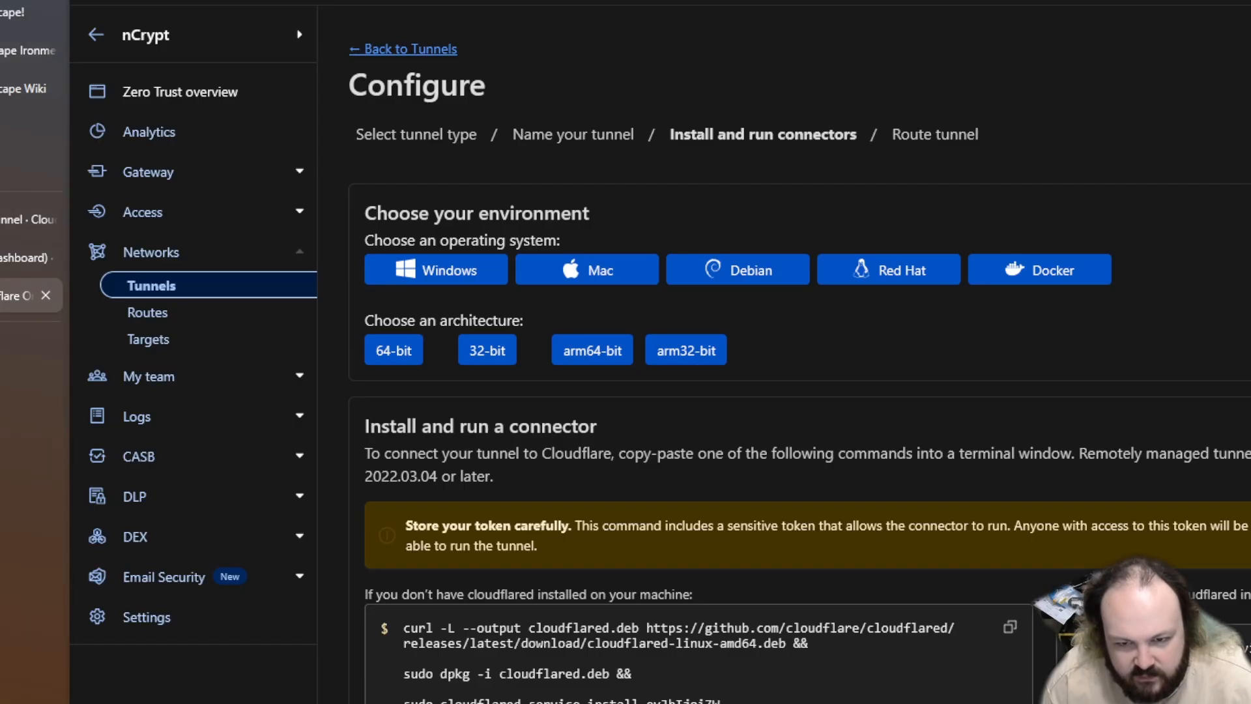
pyautogui.scroll(-3)
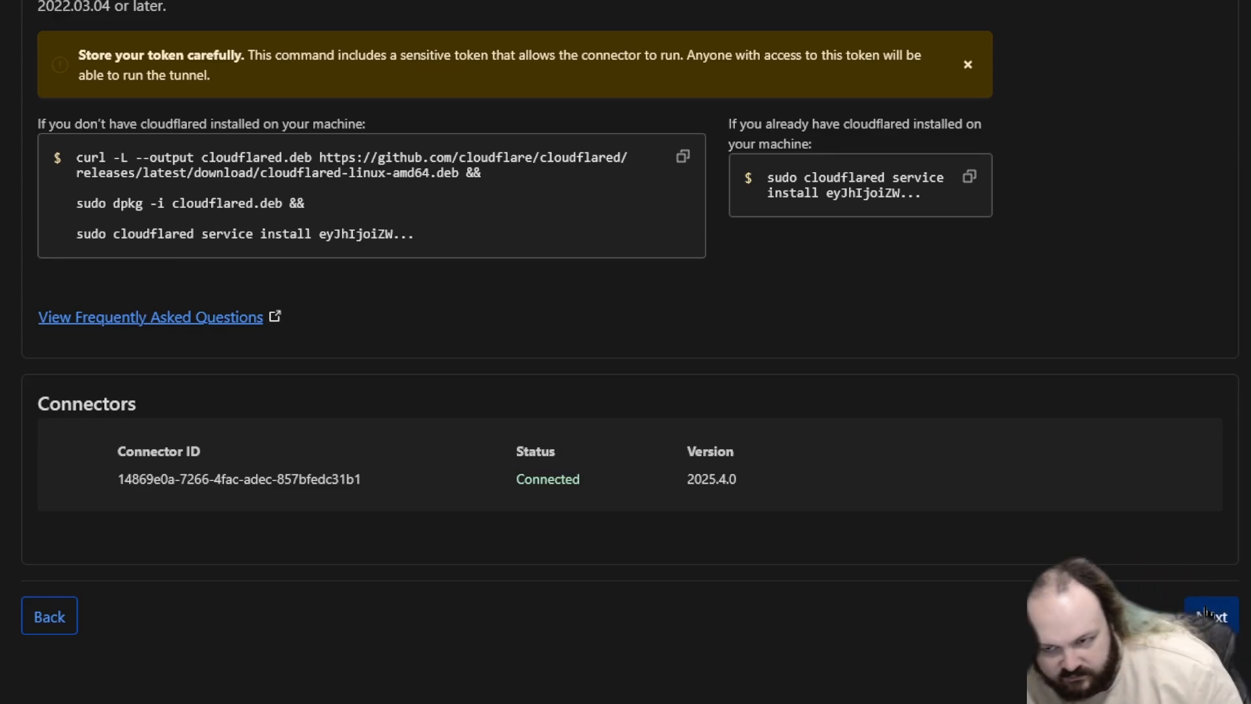
# - Add public hostname 'overseerr' on the chosen domain, routed to HTTP service overseerr:5055
pyautogui.click(1212, 615)
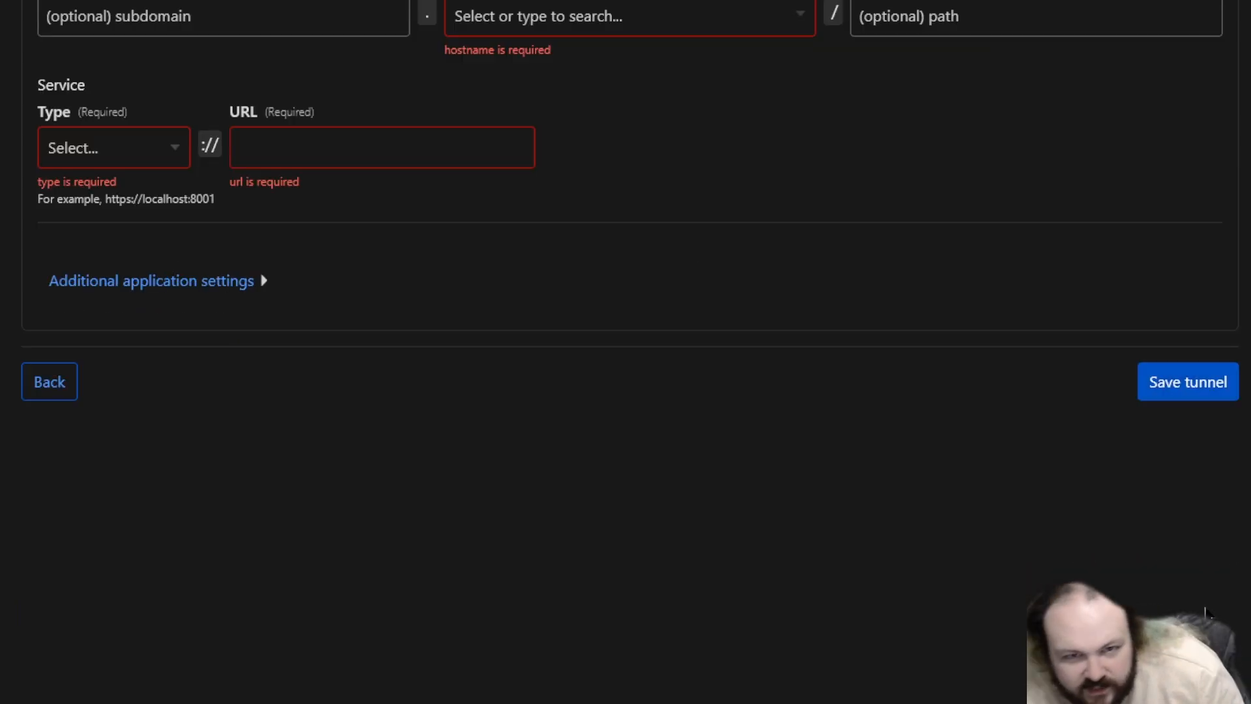
pyautogui.scroll(3)
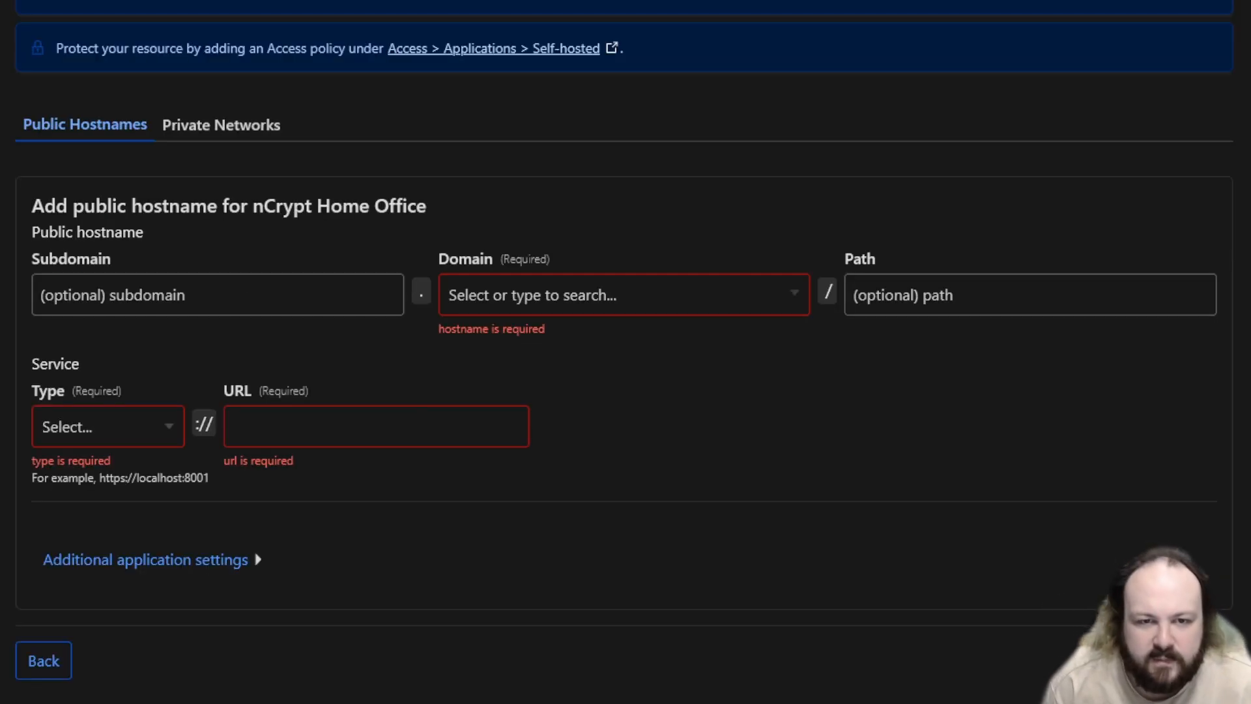
pyautogui.click(623, 294)
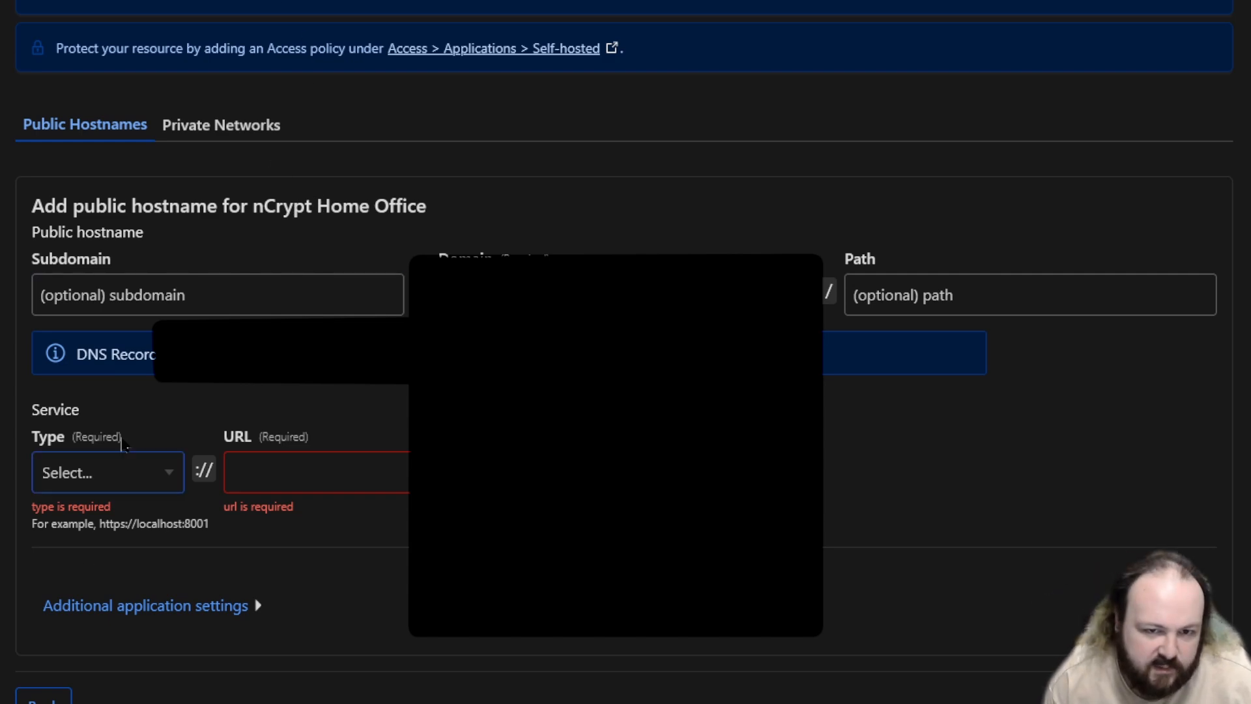
pyautogui.click(218, 294)
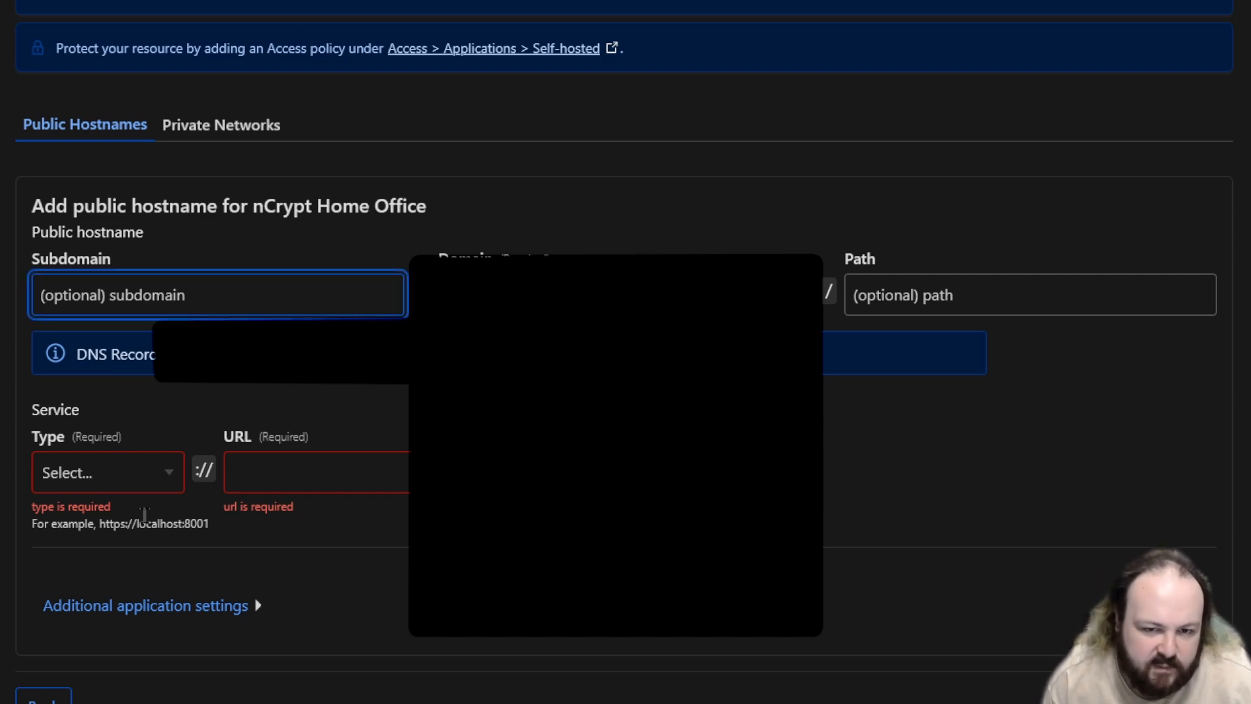
pyautogui.click(108, 473)
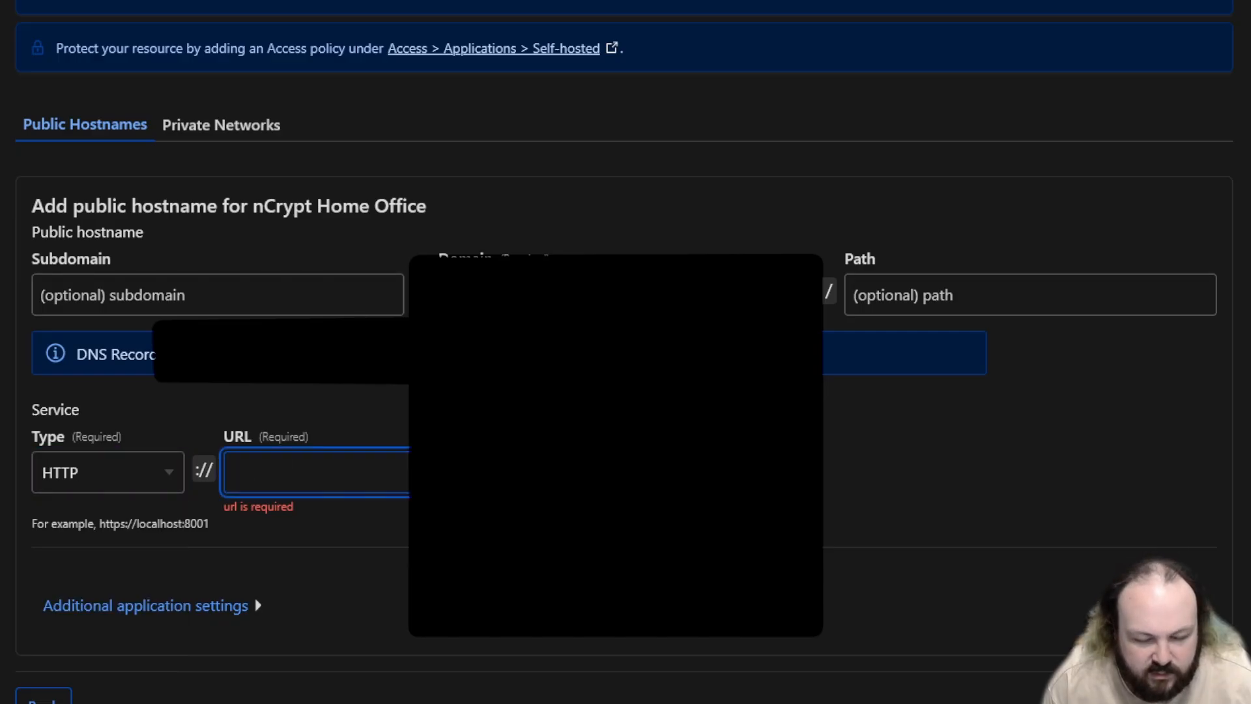
pyautogui.write('overseerr:5055')
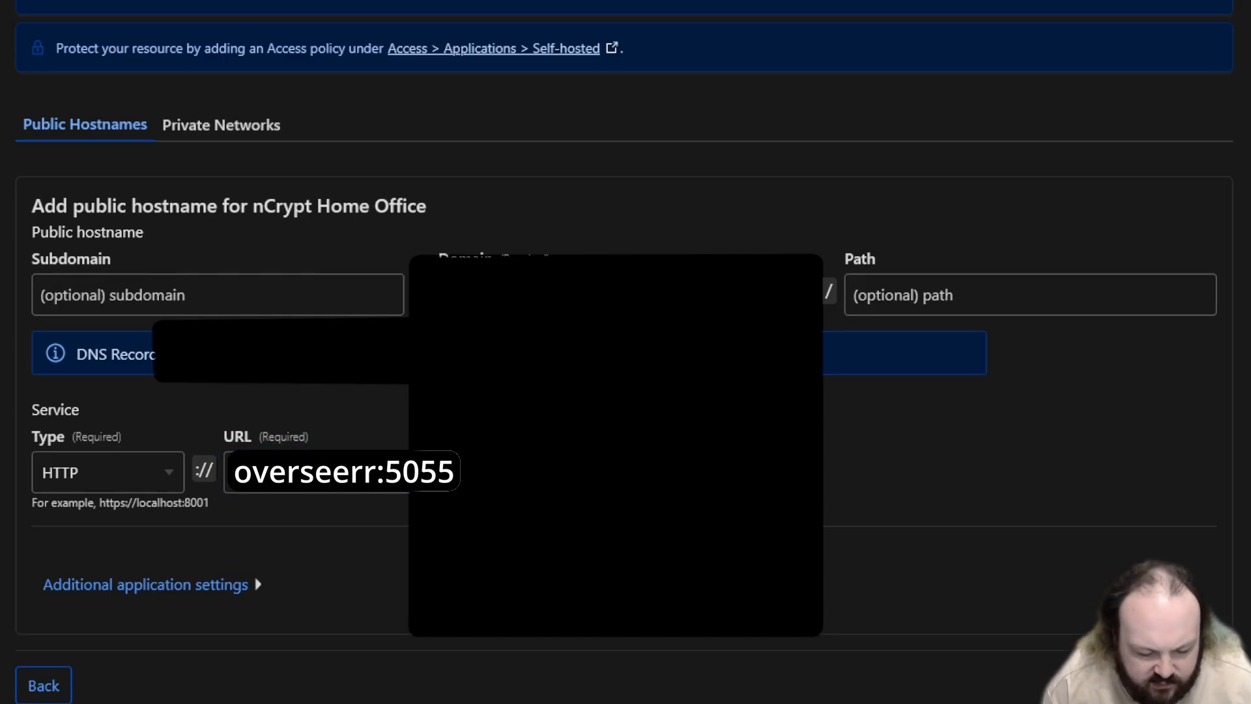
pyautogui.click(217, 295)
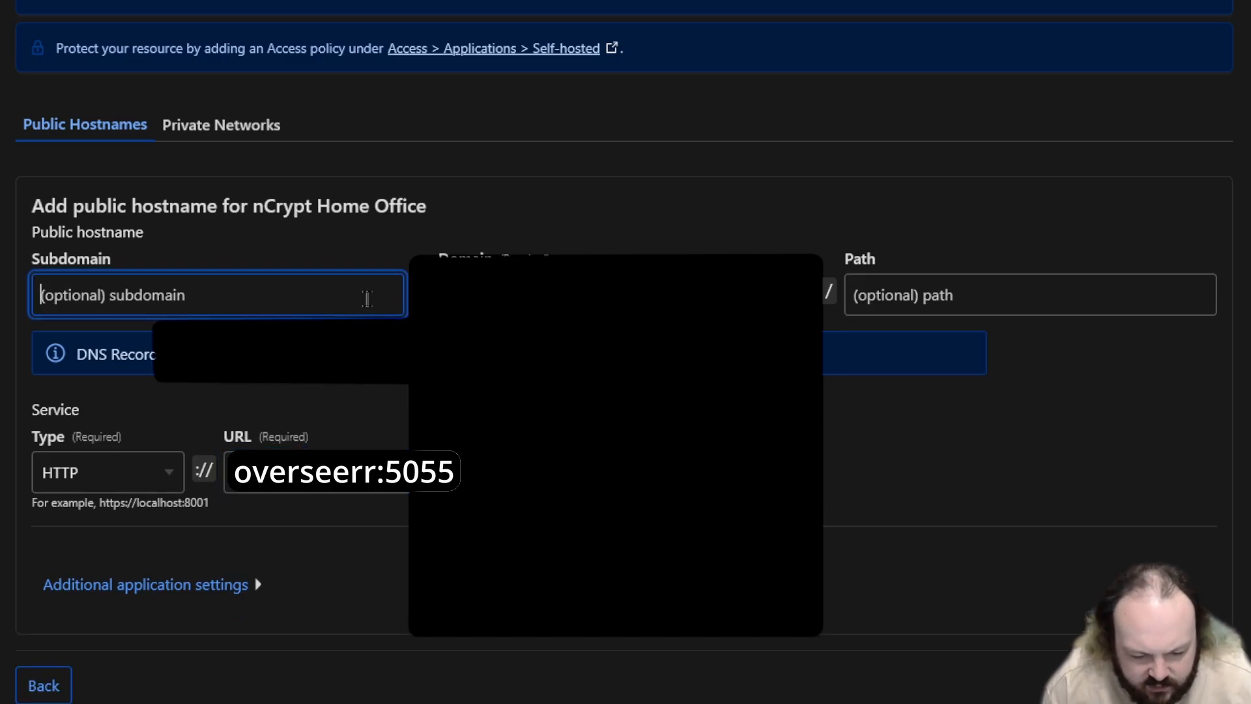
pyautogui.write('overseerr')
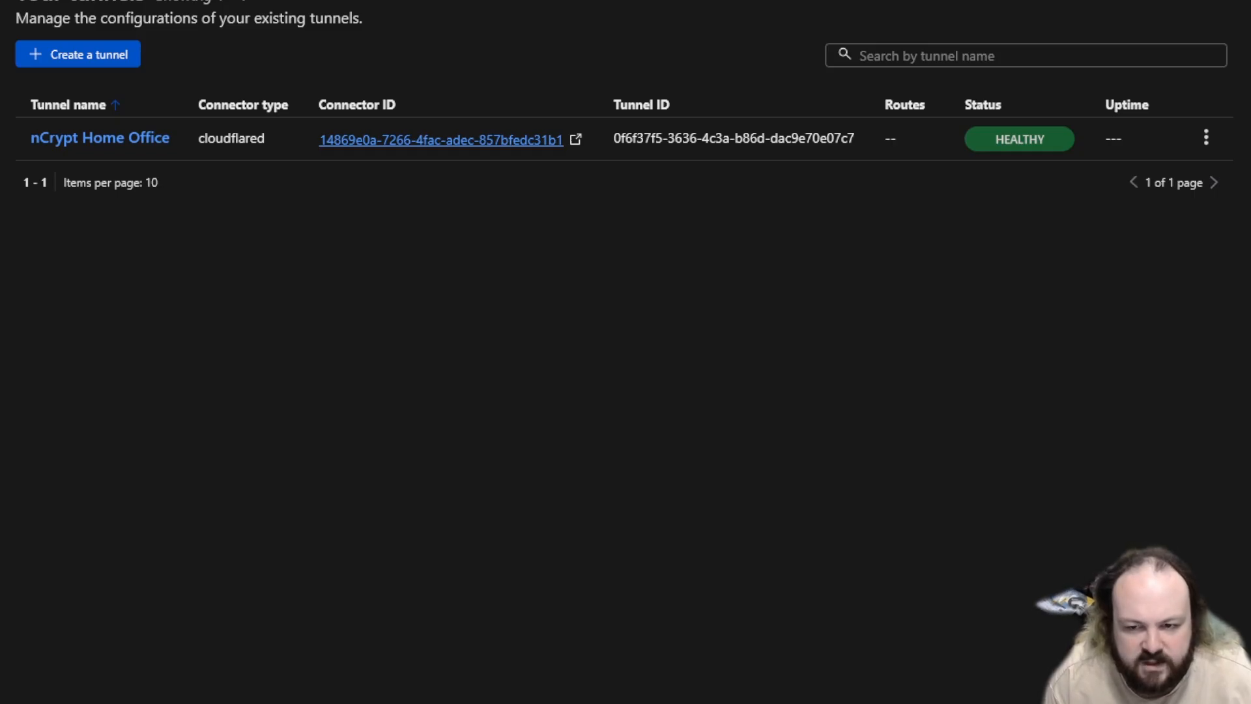
# - Check the Tunnels page shows nCrypt Home Office as HEALTHY after the save notice
pyautogui.scroll(3)
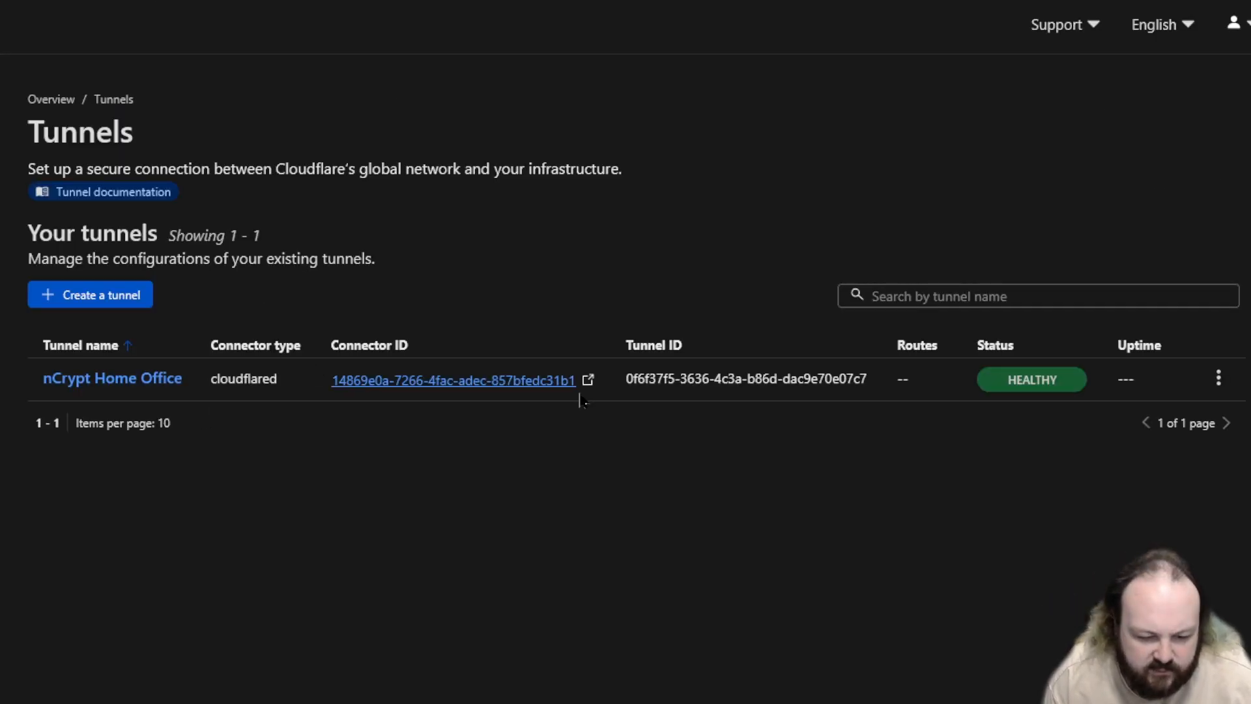
pyautogui.moveTo(1084, 436)
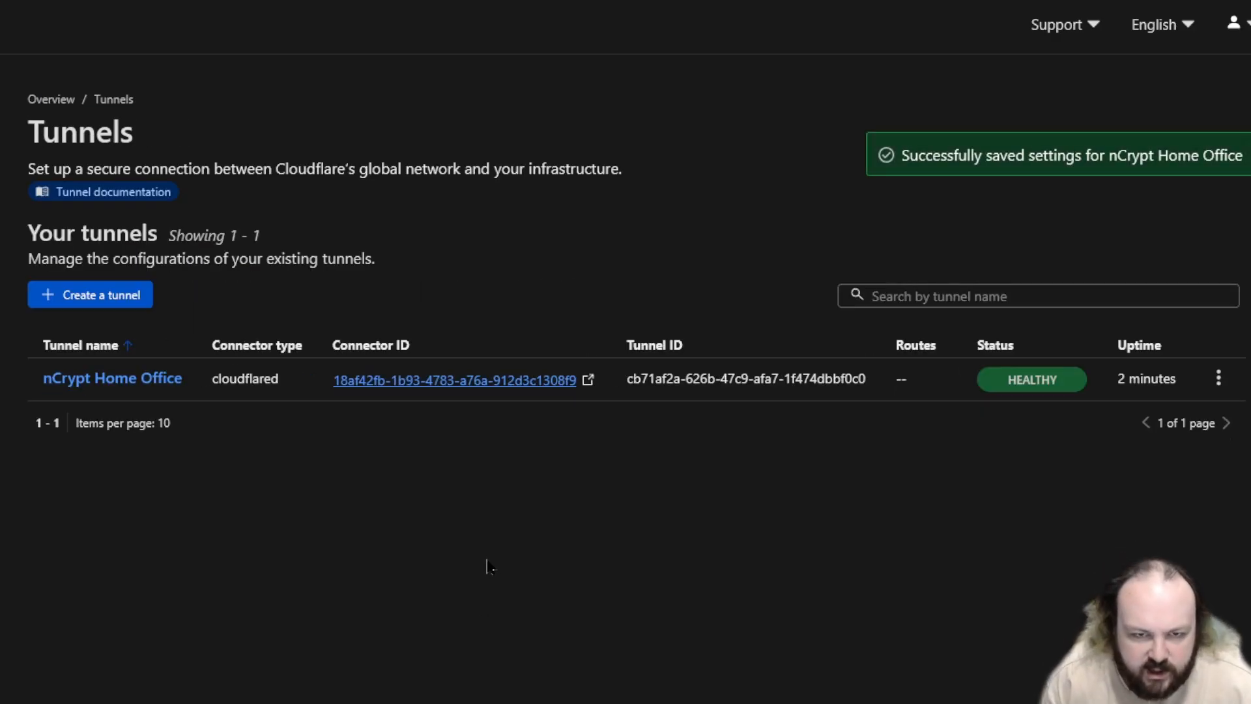
pyautogui.moveTo(603, 649)
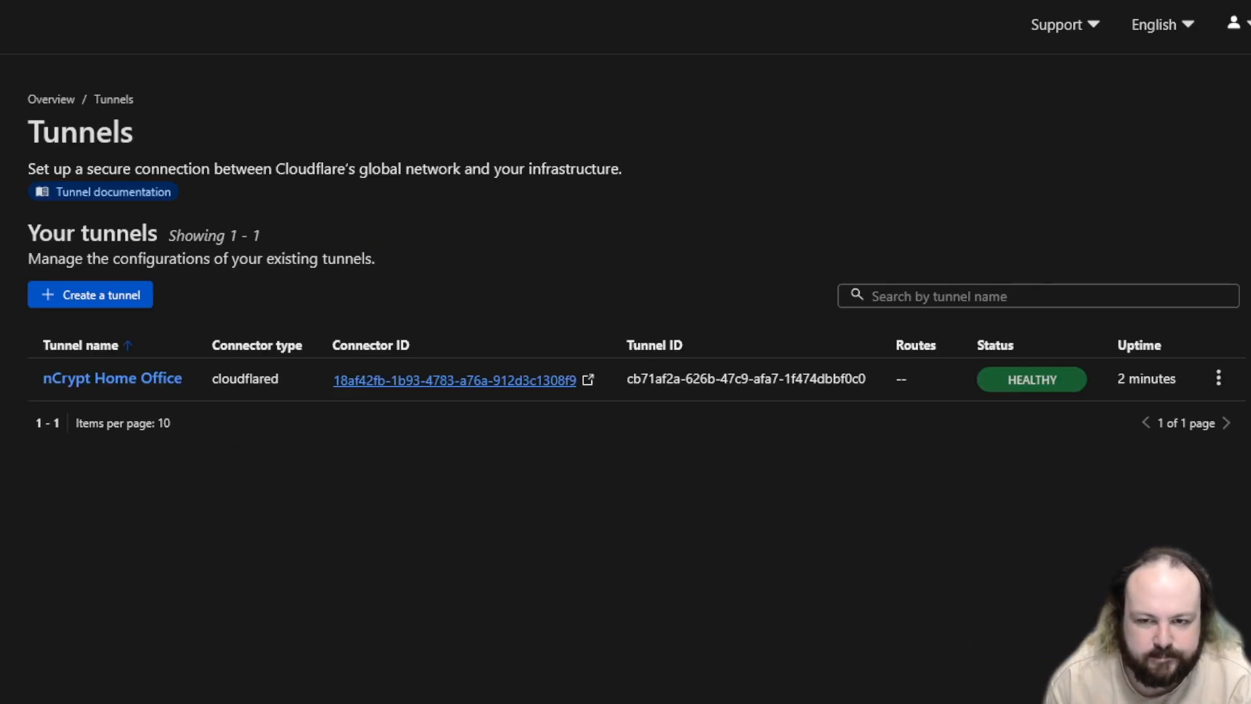
# - Confirm the Cloudflared LXC is running and scroll through its Summary status and resource graphs
pyautogui.click(113, 191)
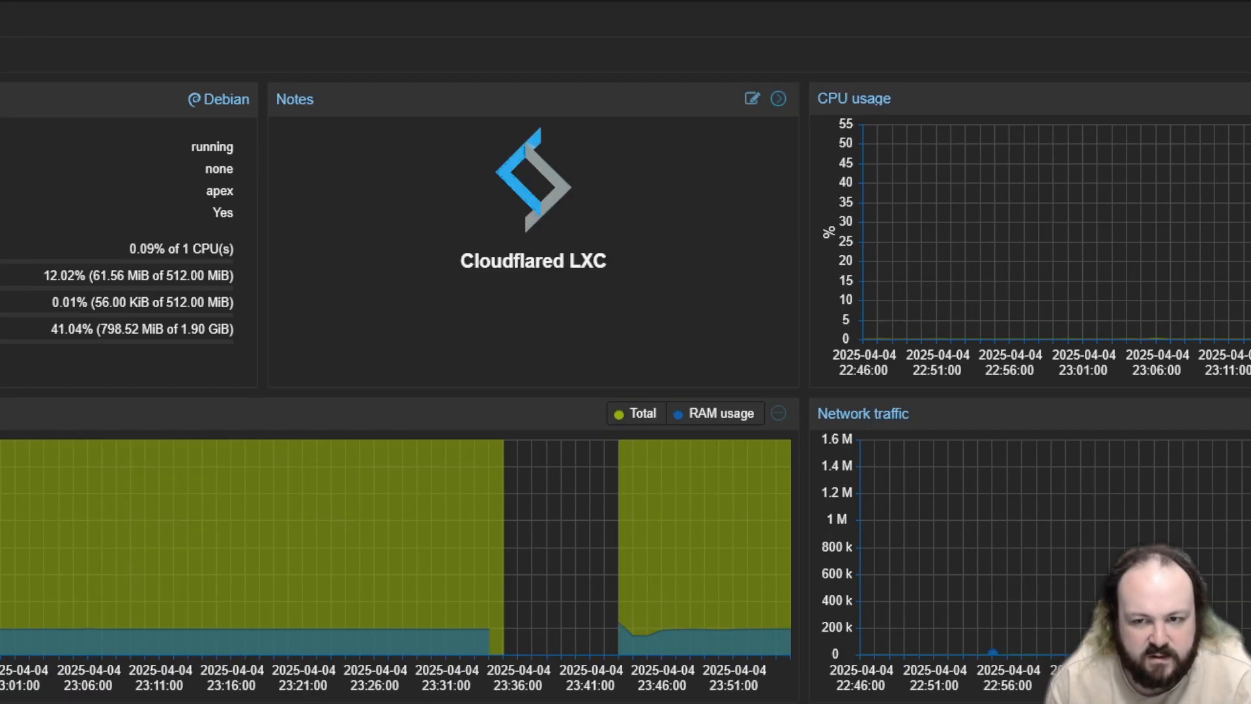
pyautogui.scroll(-3)
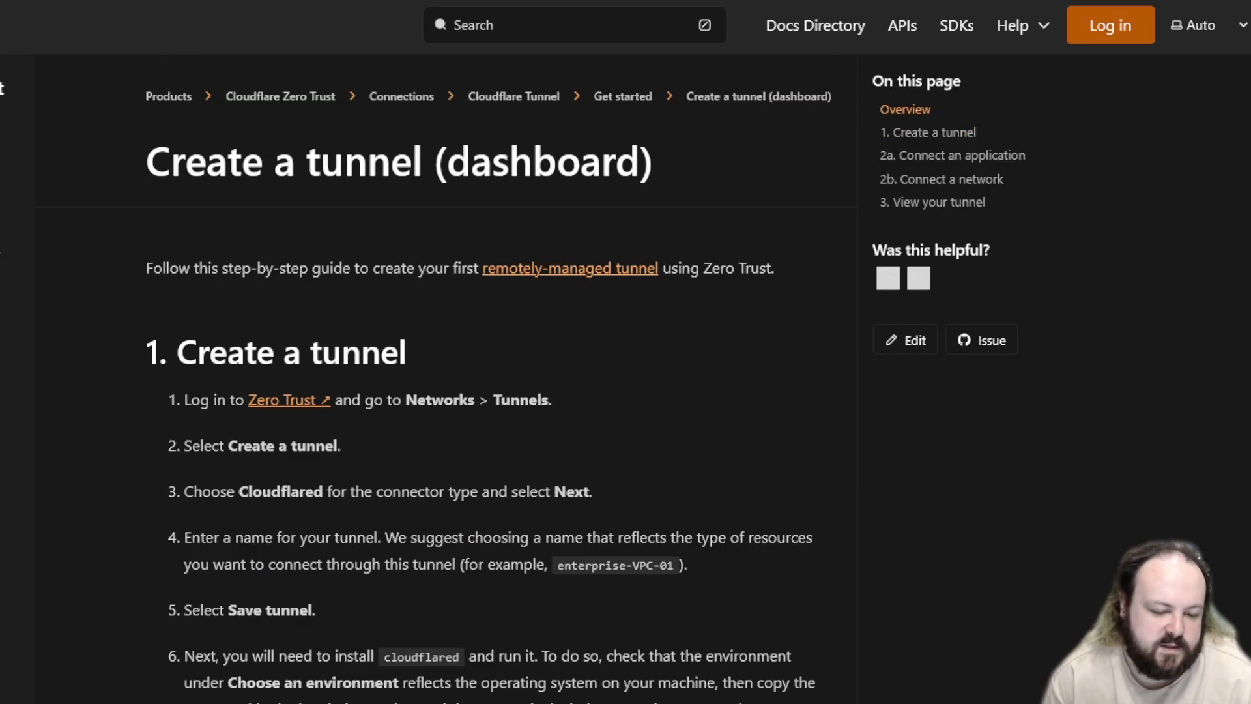
# - Glance at the Zero Trust tunnels dashboard, then return to the Cloudflare Tunnel Get started docs
pyautogui.click(288, 400)
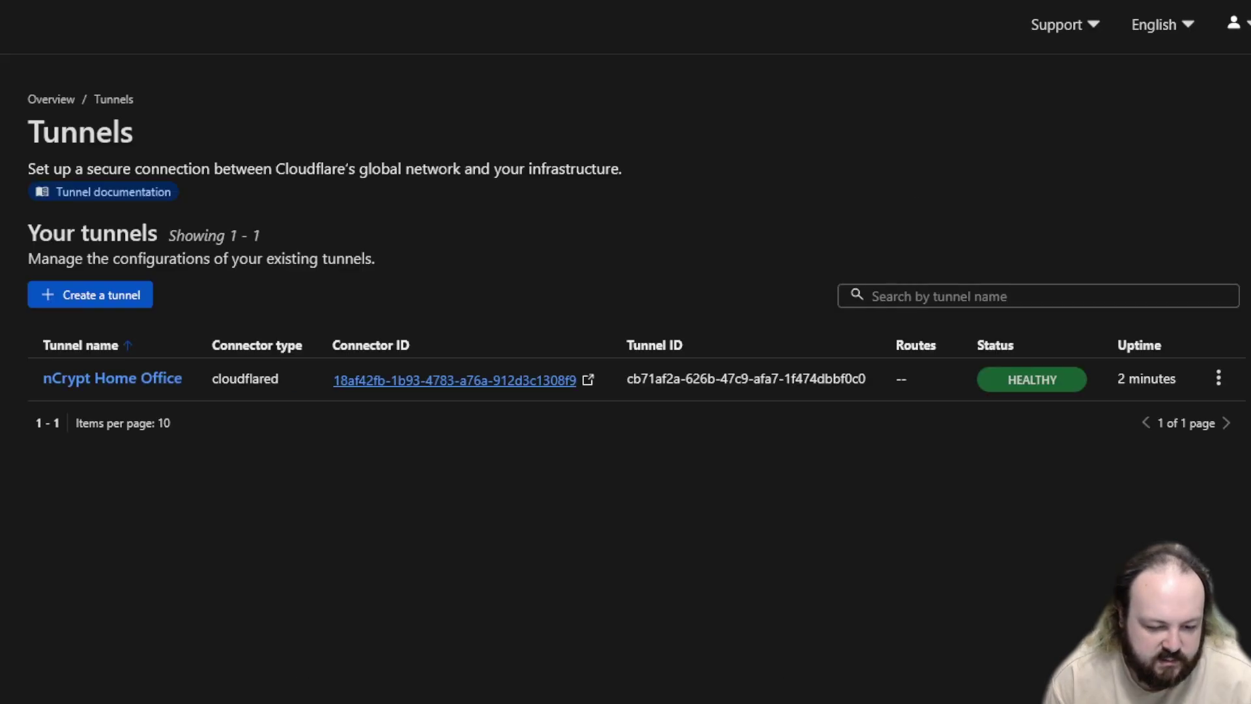
pyautogui.click(113, 192)
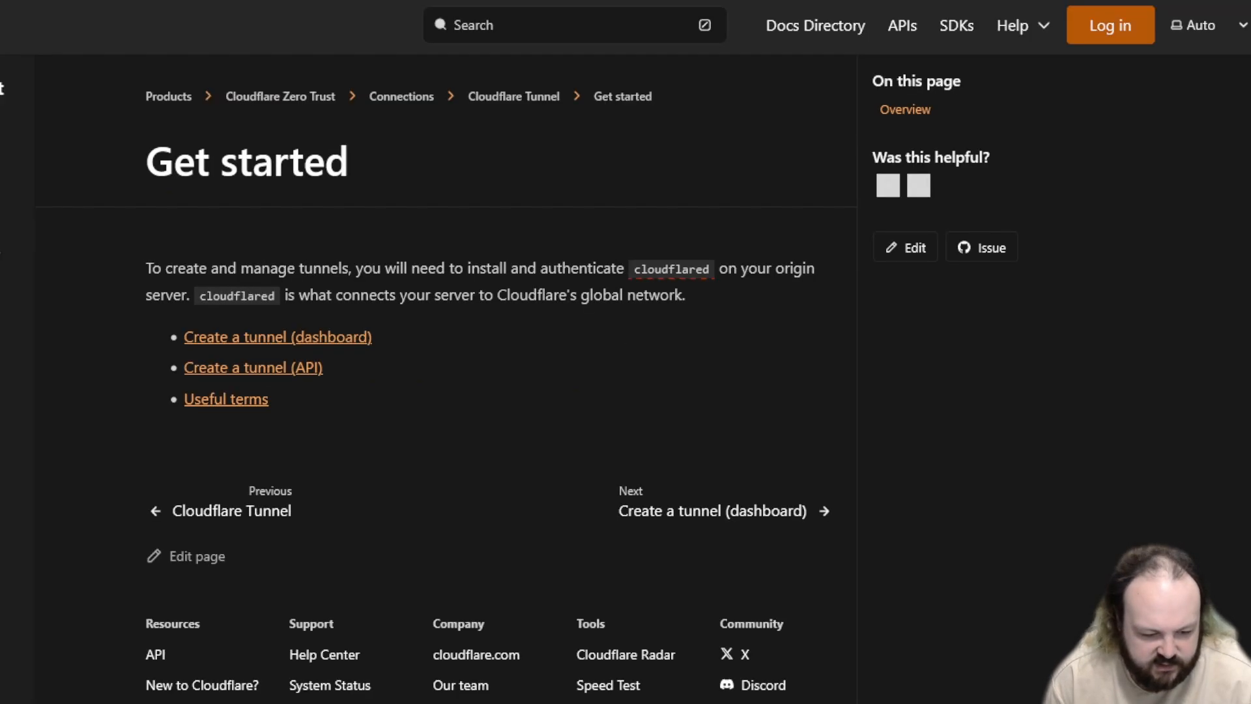